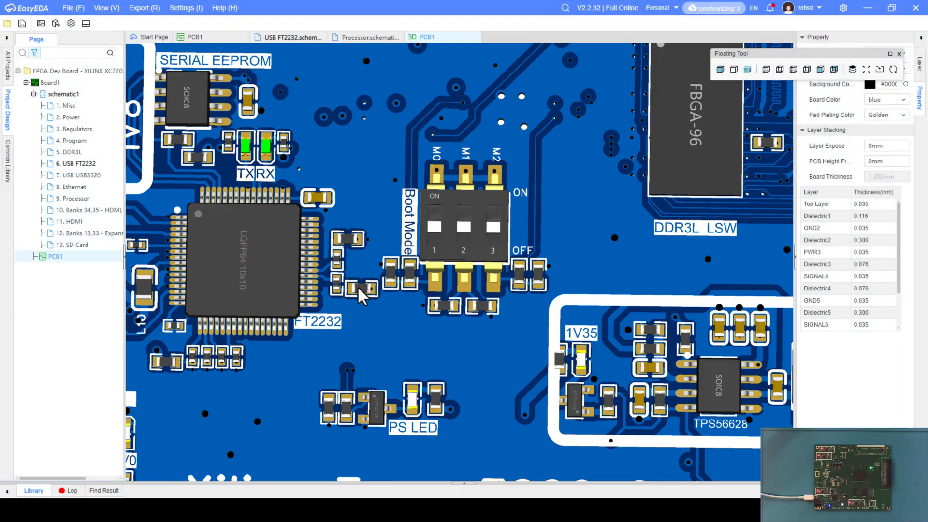
mouse_move(367, 37)
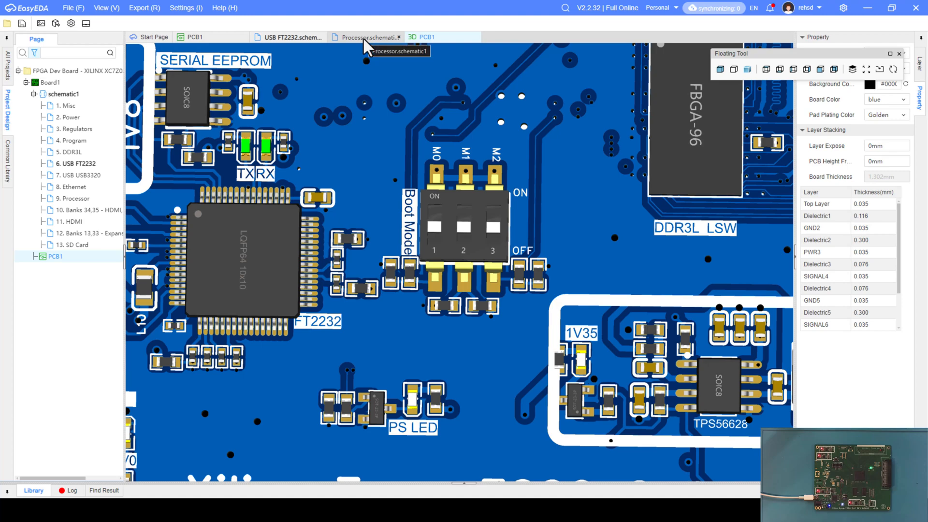
Switch from the 3D PCB view to the USB FT2232 schematic sheet with its UART1 nets
click(291, 37)
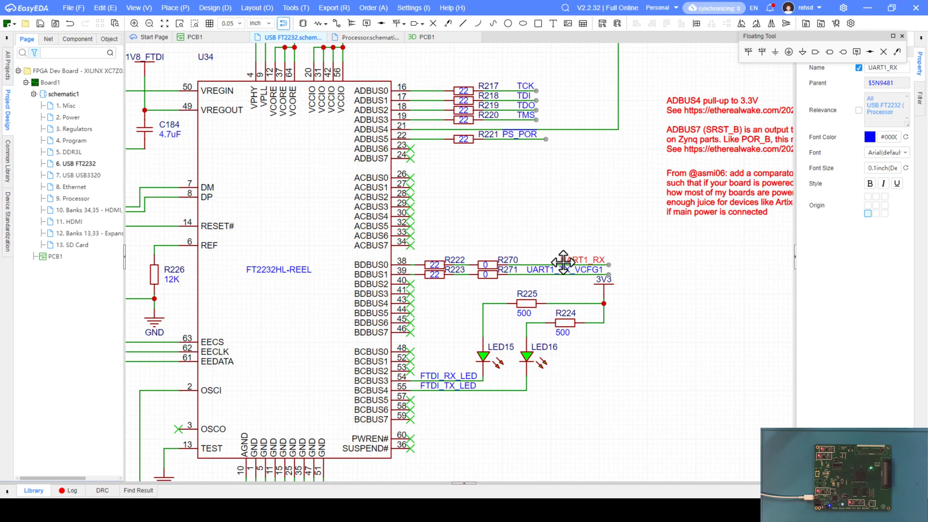
Show the Processor sheet and highlight the UART1_RX net on its PS_MIO pins
click(367, 36)
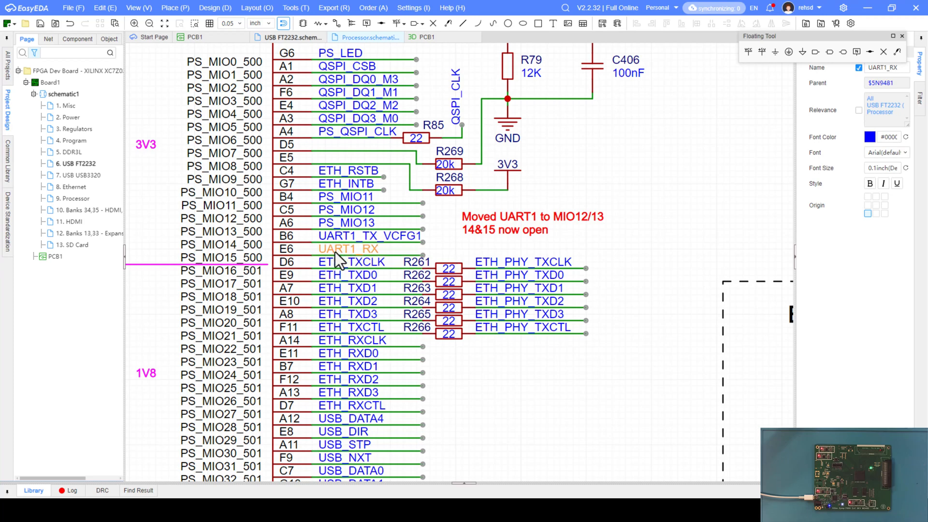
mouse_move(313, 260)
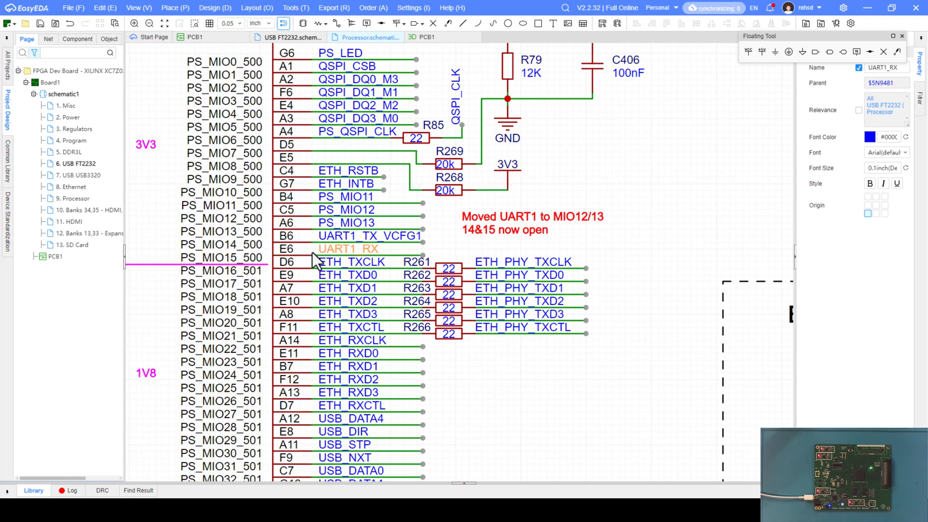
click(368, 235)
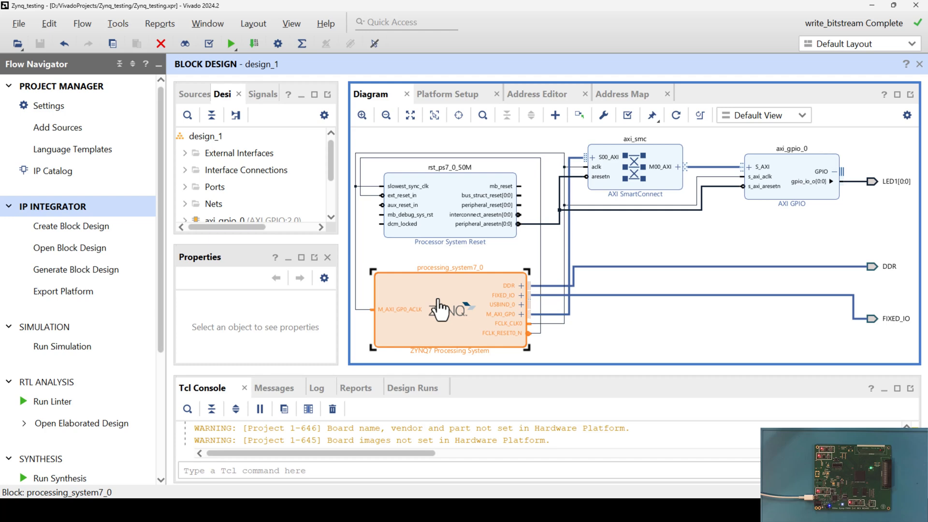
Review the ZYNQ7 Peripheral I/O Pins with UART 1 on MIO 12-13 and UART 0 expanded
double_click(450, 308)
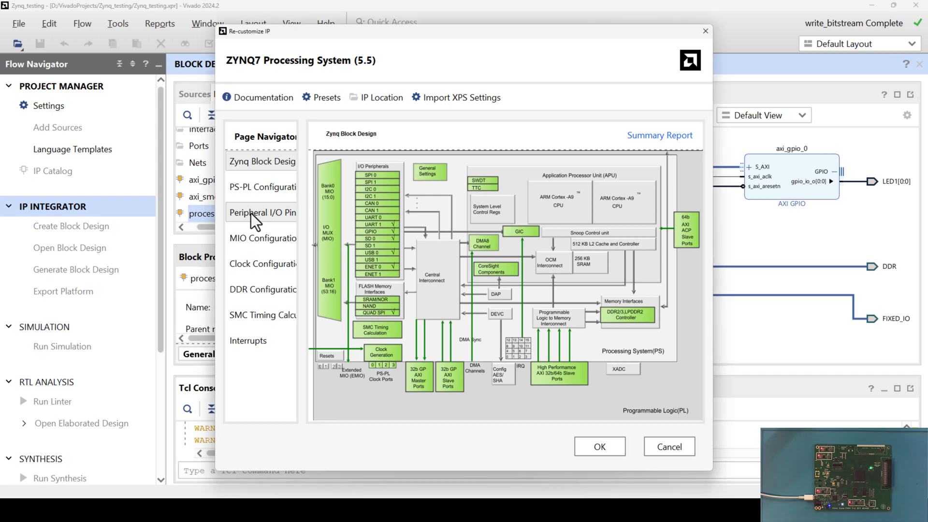
click(262, 213)
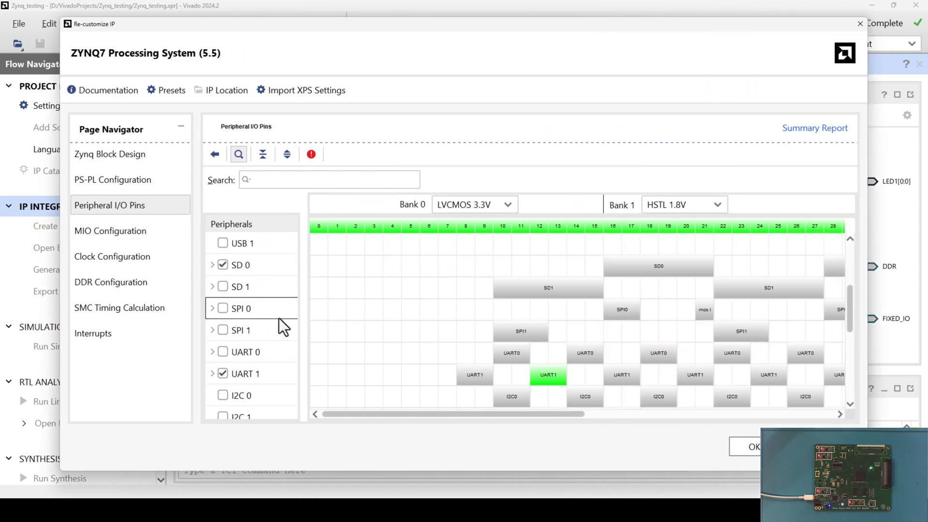
scroll(down, 3)
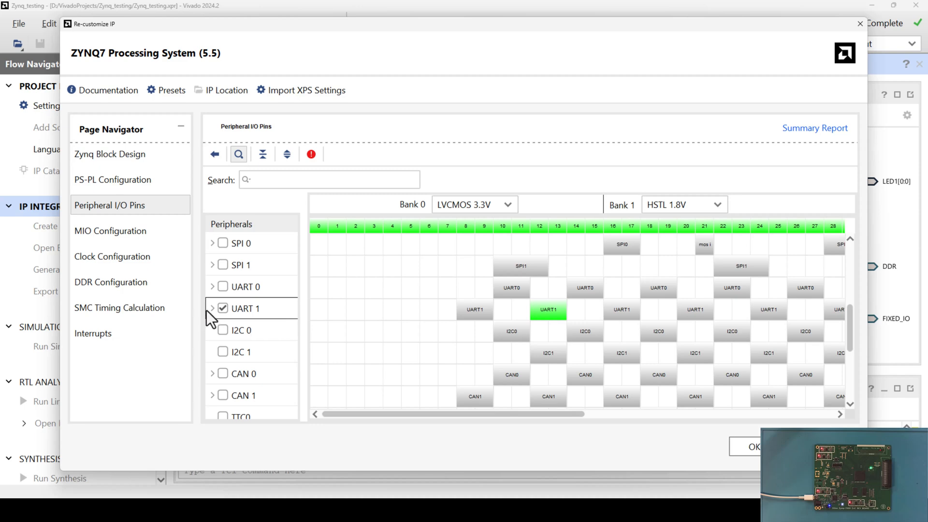
click(222, 286)
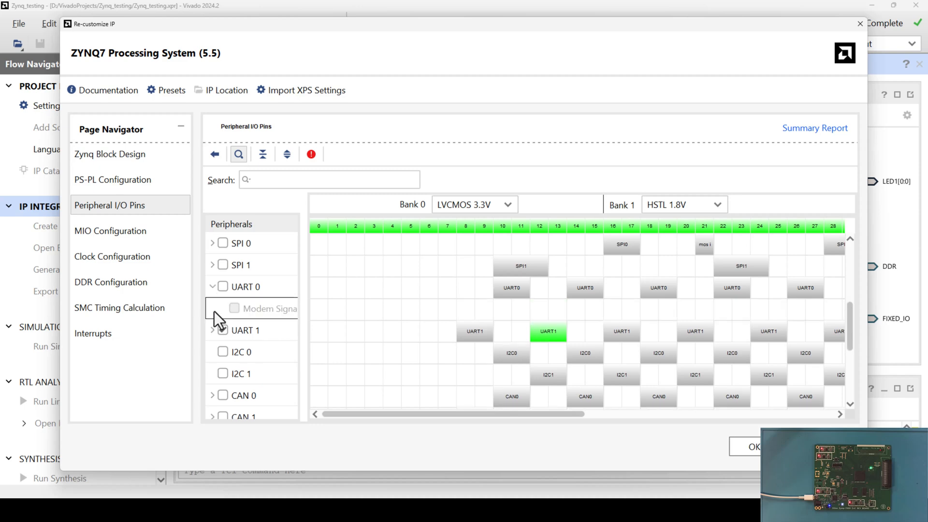
click(223, 329)
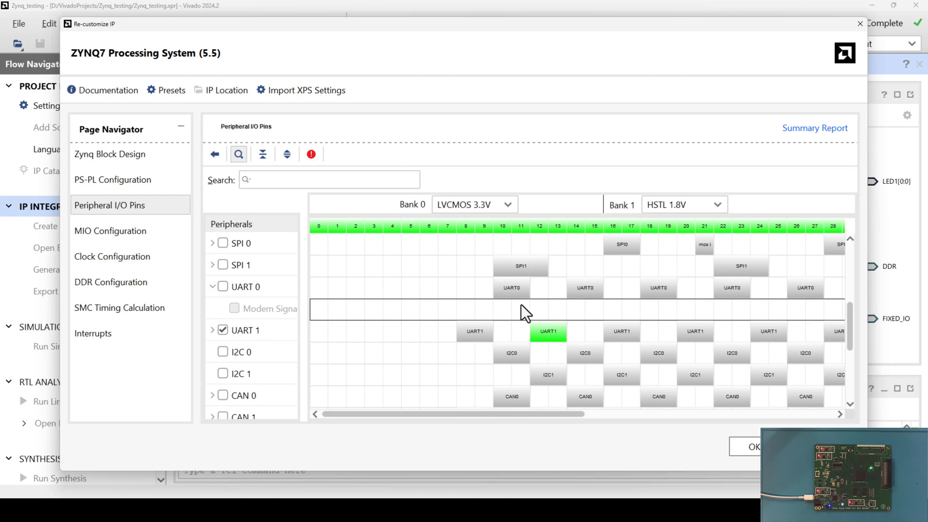
mouse_move(583, 326)
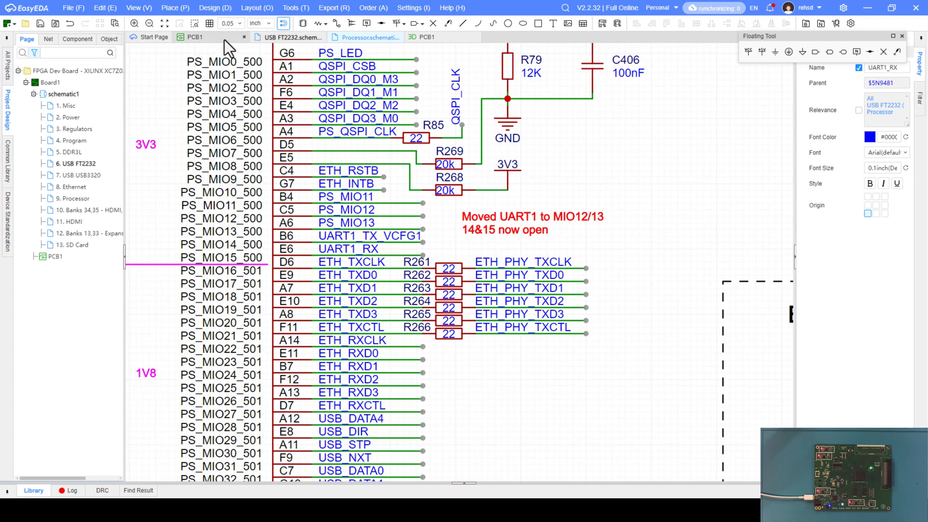
mouse_move(216, 47)
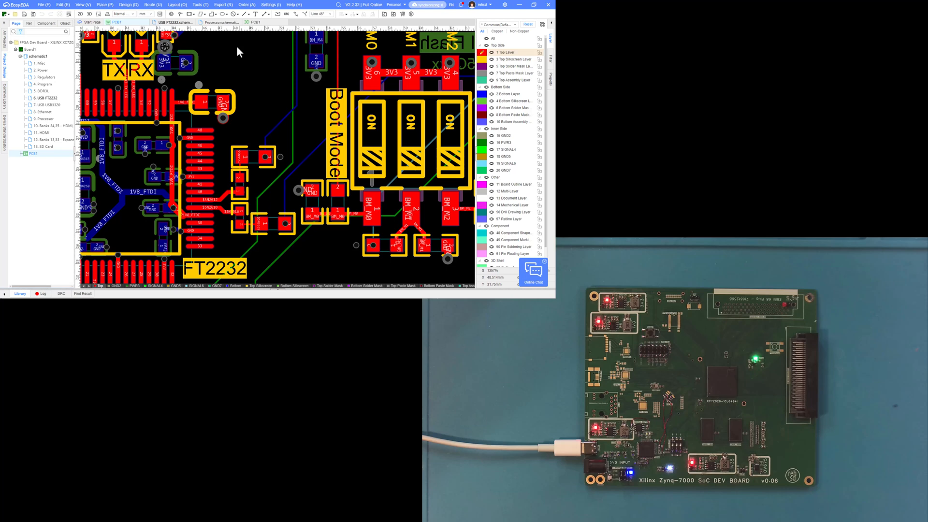
Inspect the boot-mode switch area on the PCB1 layout before returning to Vivado
click(219, 22)
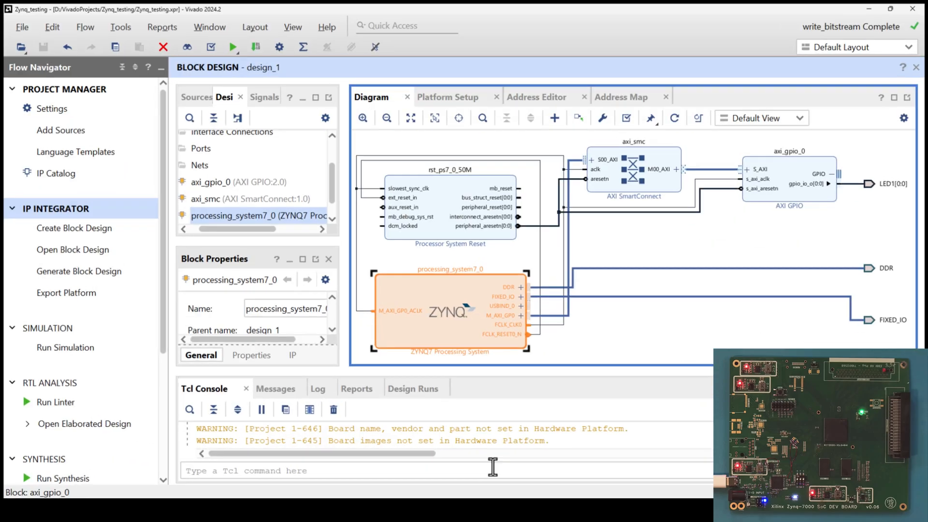
Check the ZYNQ7 Clock Configuration — 33.333333 MHz input, CPU 667, DDR 534 — and close it
click(426, 299)
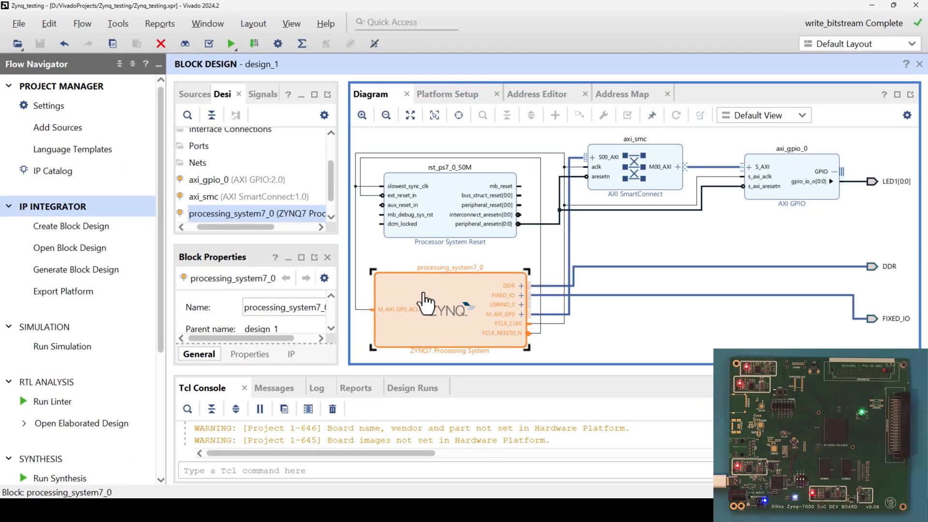
double_click(449, 307)
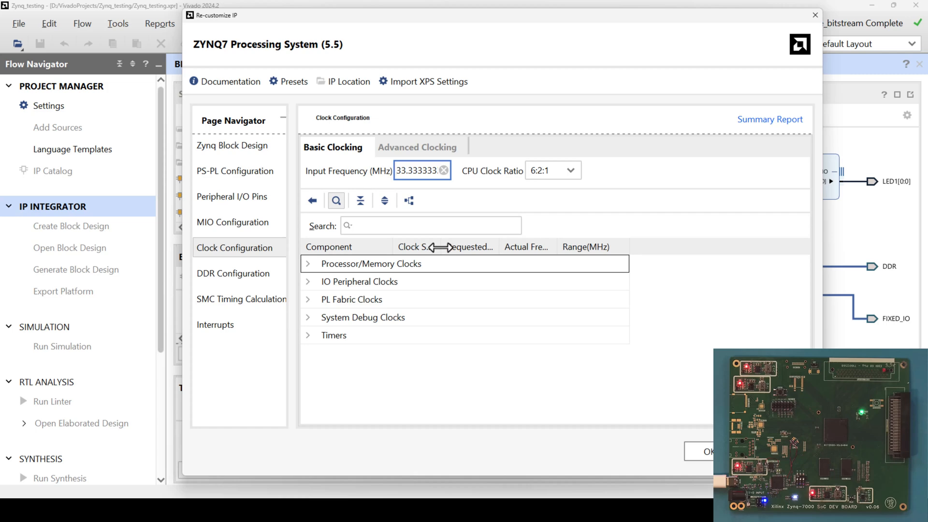
click(309, 263)
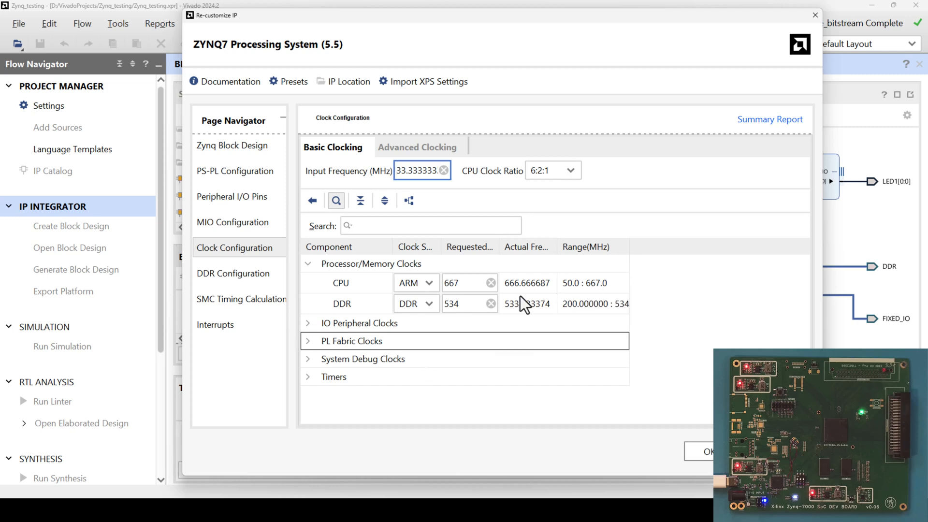
click(704, 451)
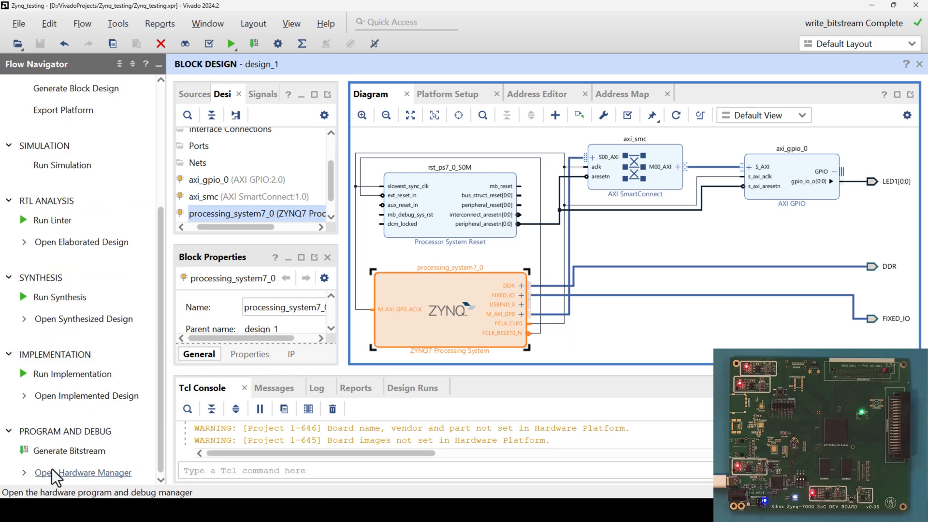
mouse_move(69, 452)
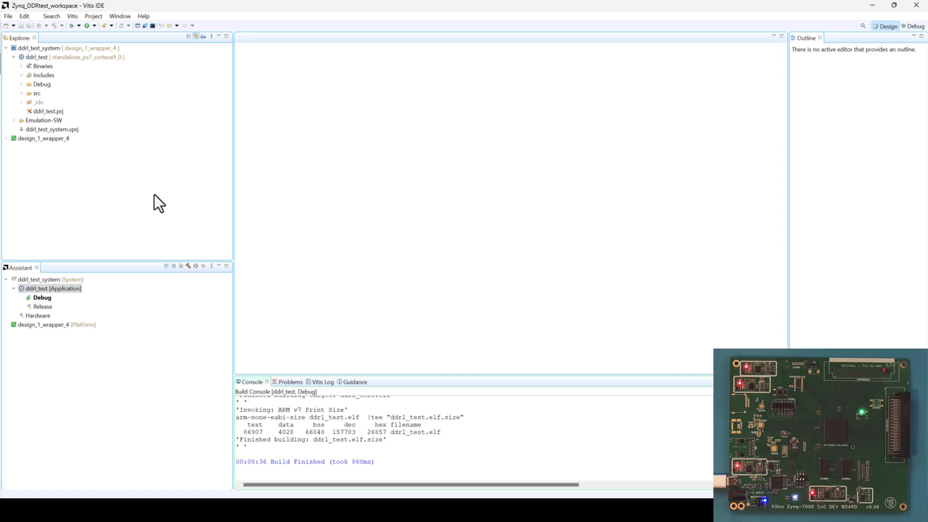
mouse_move(153, 146)
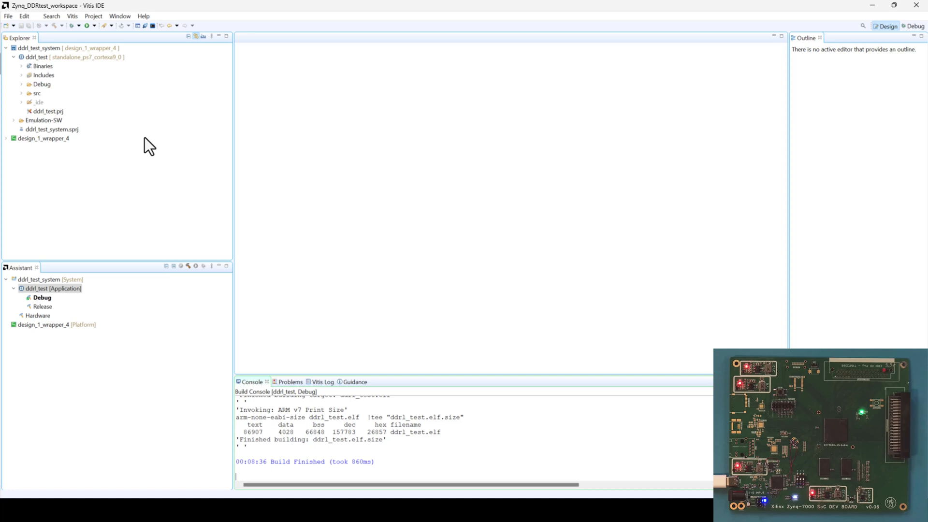
mouse_move(142, 149)
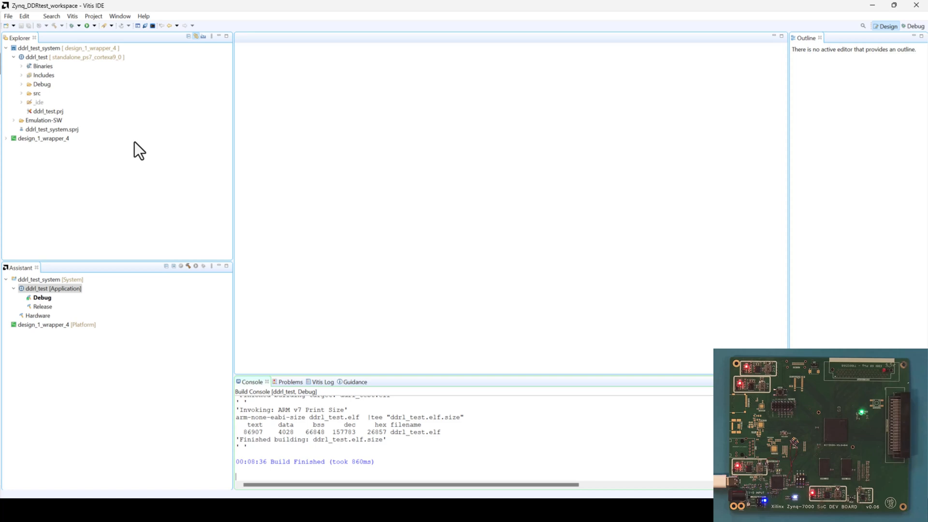
mouse_move(284, 223)
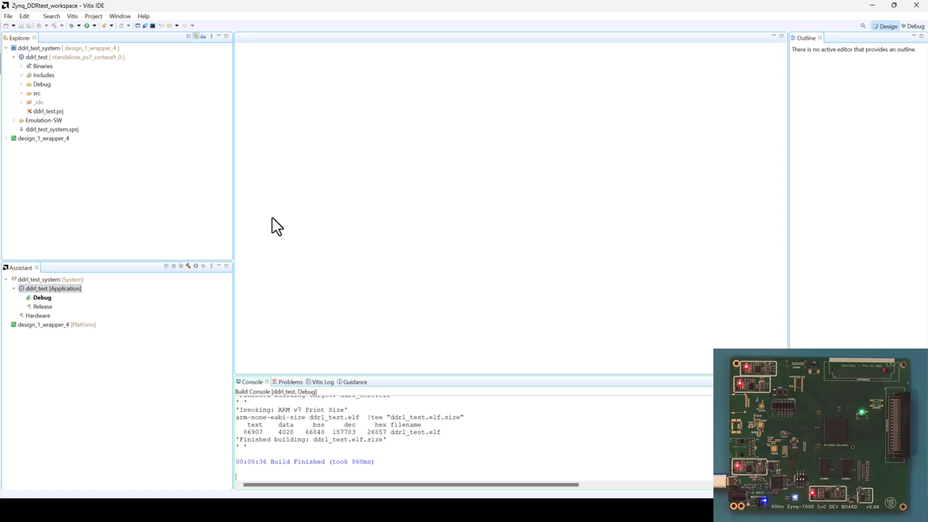
mouse_move(280, 226)
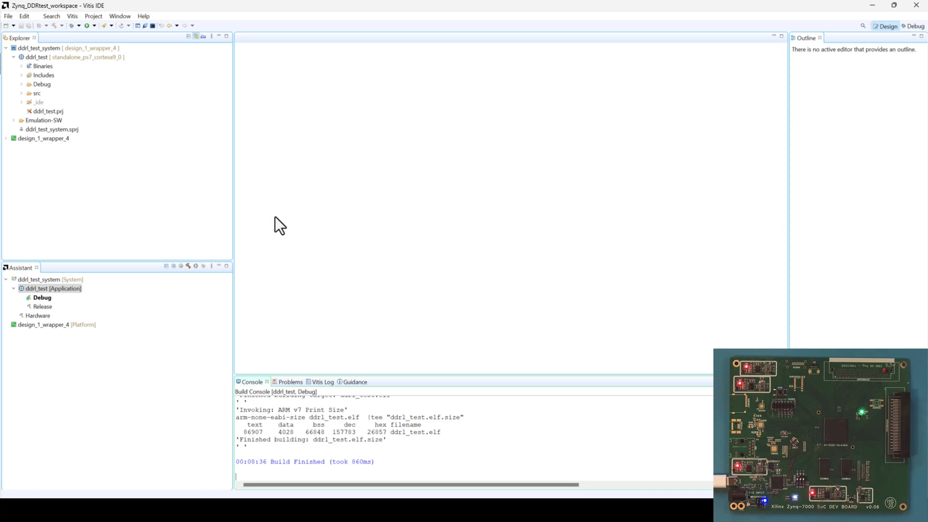
mouse_move(873, 15)
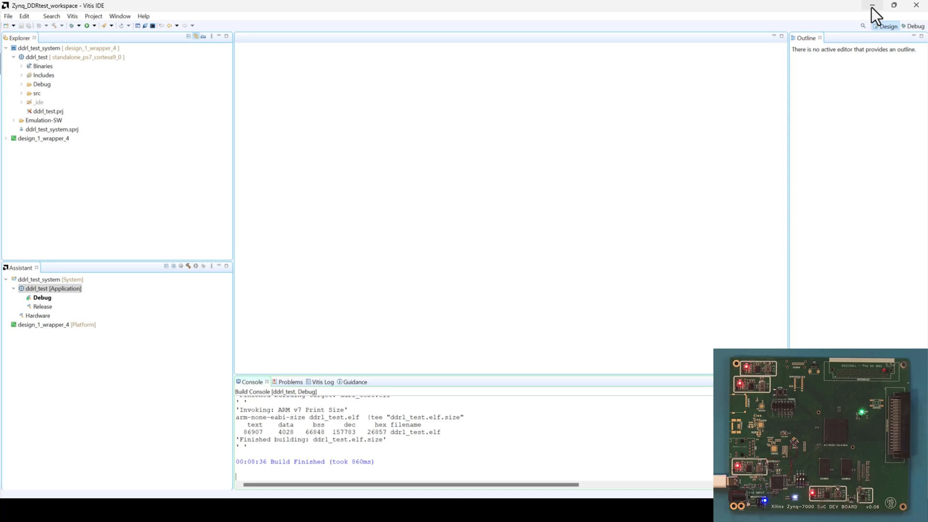
mouse_move(872, 5)
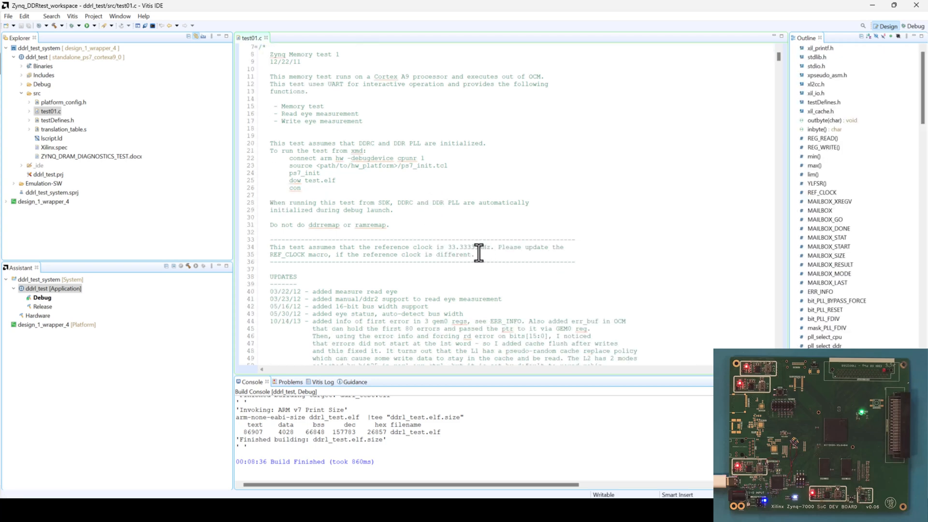
Highlight the 33.33333MHz reference clock note in test01.c's header comment
double_click(462, 246)
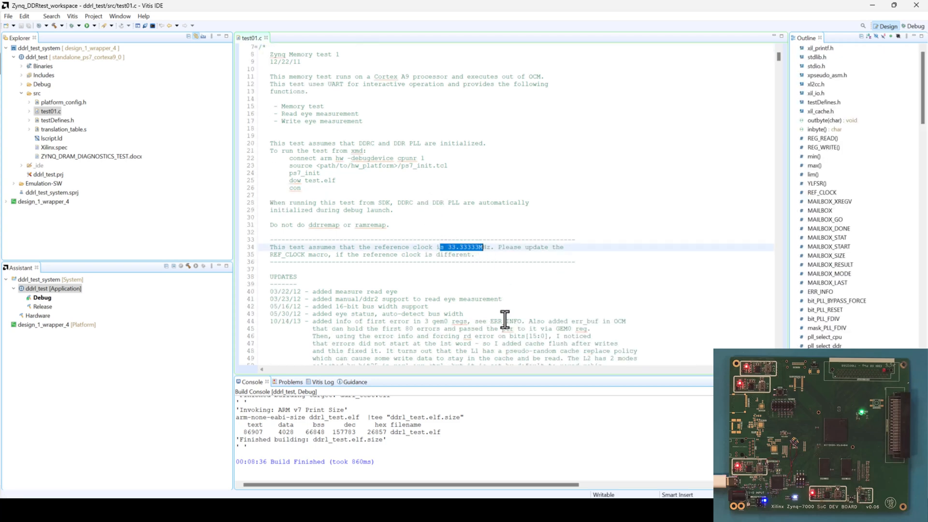
mouse_move(440, 286)
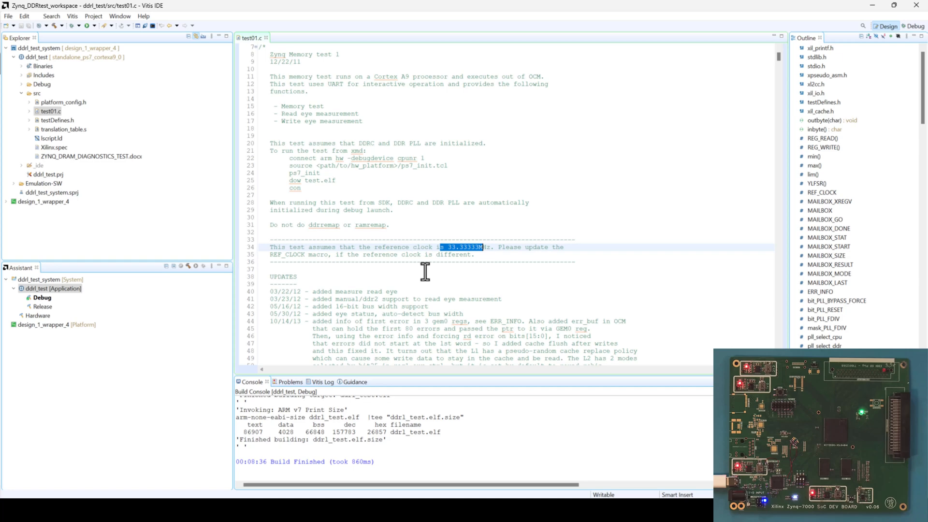
mouse_move(873, 12)
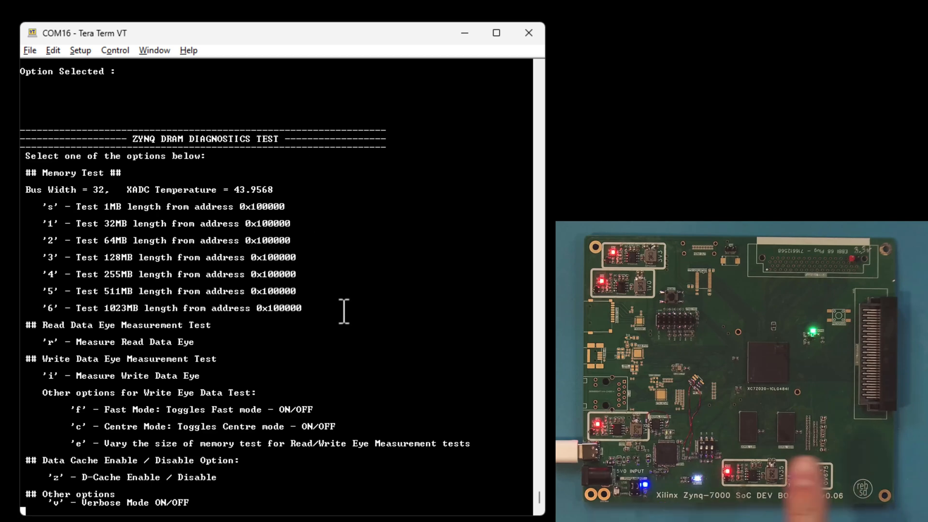
mouse_move(196, 310)
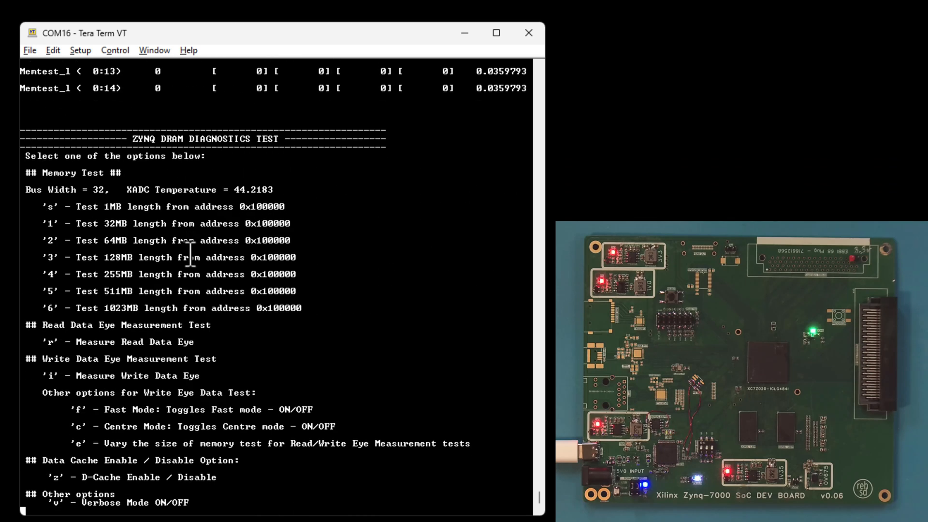
Run the 1MB DRAM memory test with 's' and confirm zero word and per-lane errors
scroll(down, 3)
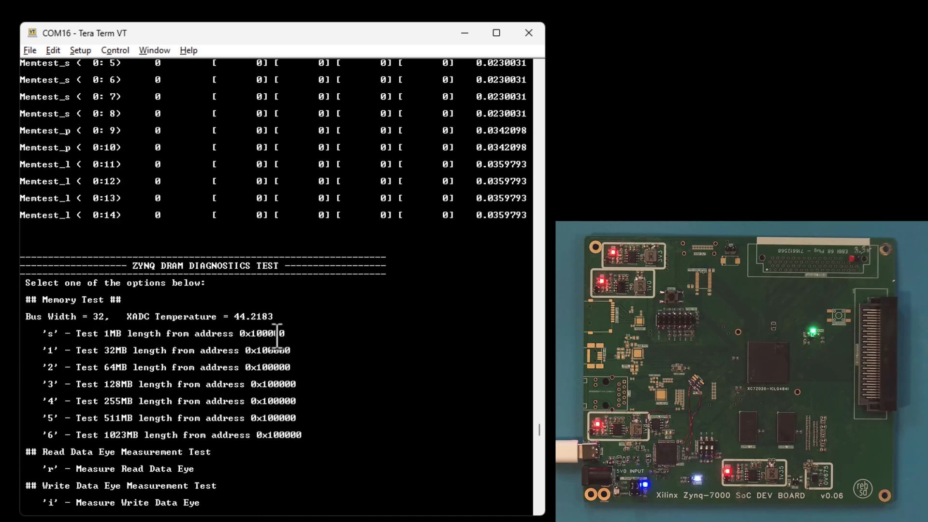
text(s)
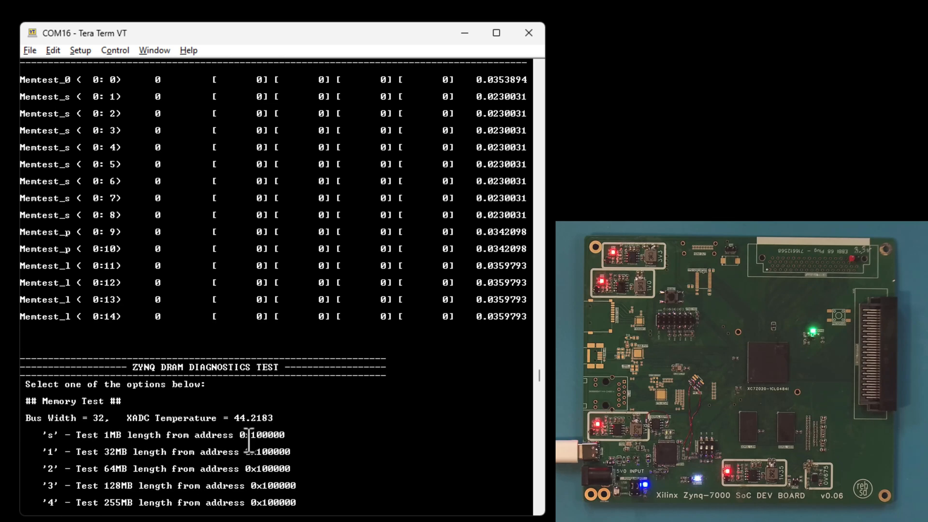
text(s)
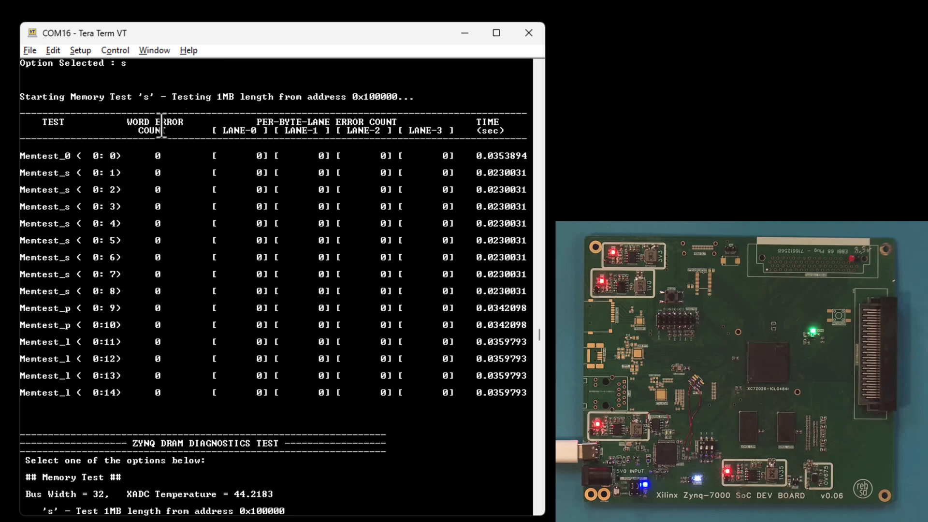
mouse_move(186, 150)
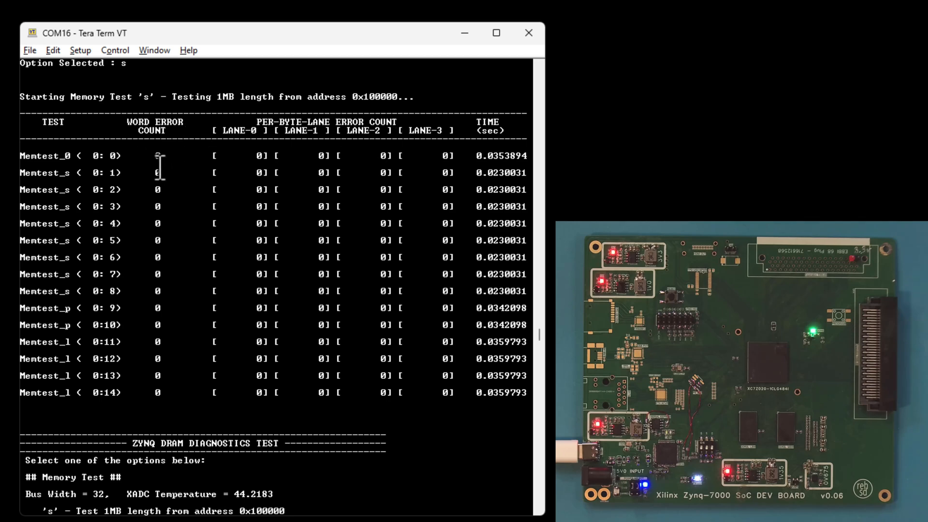
scroll(down, 3)
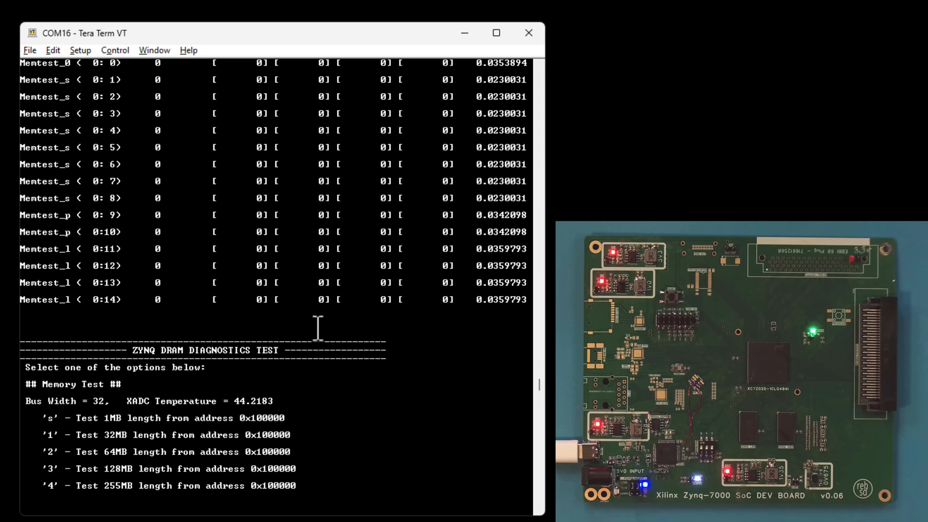
scroll(down, 3)
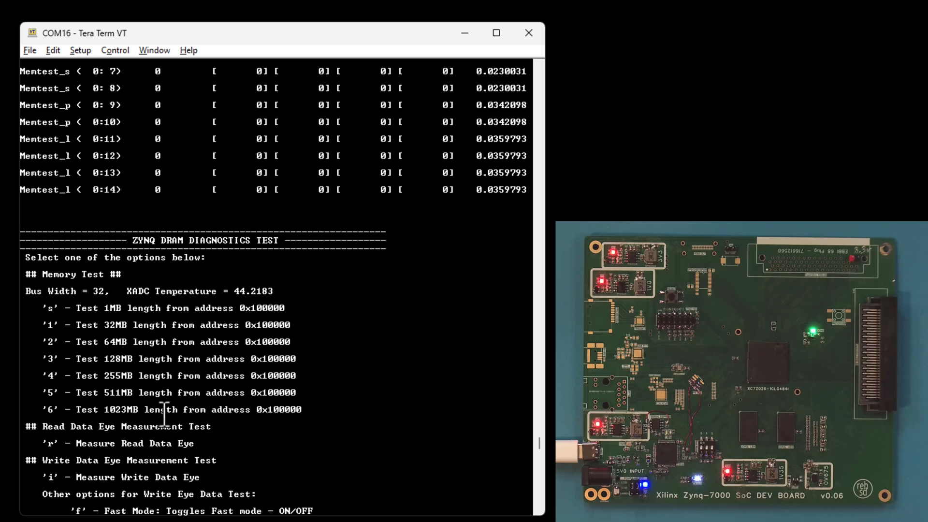
scroll(down, 3)
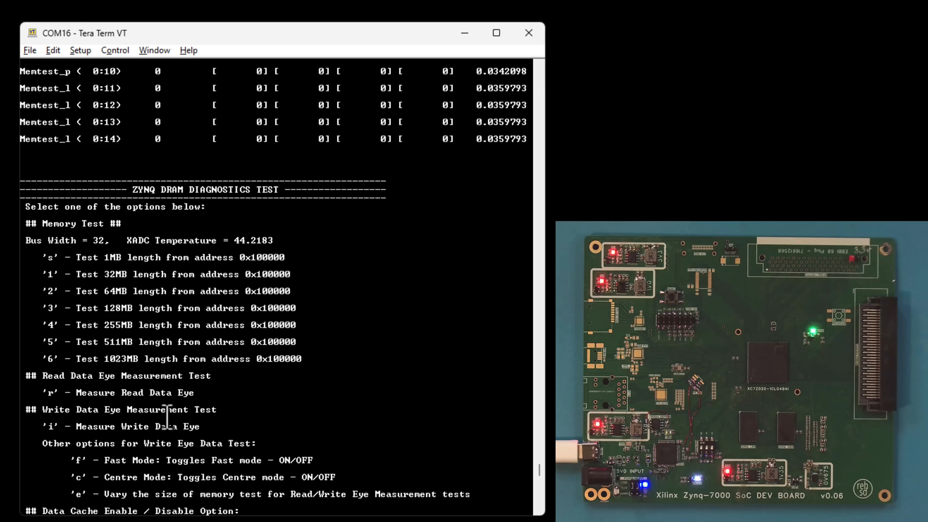
scroll(down, 3)
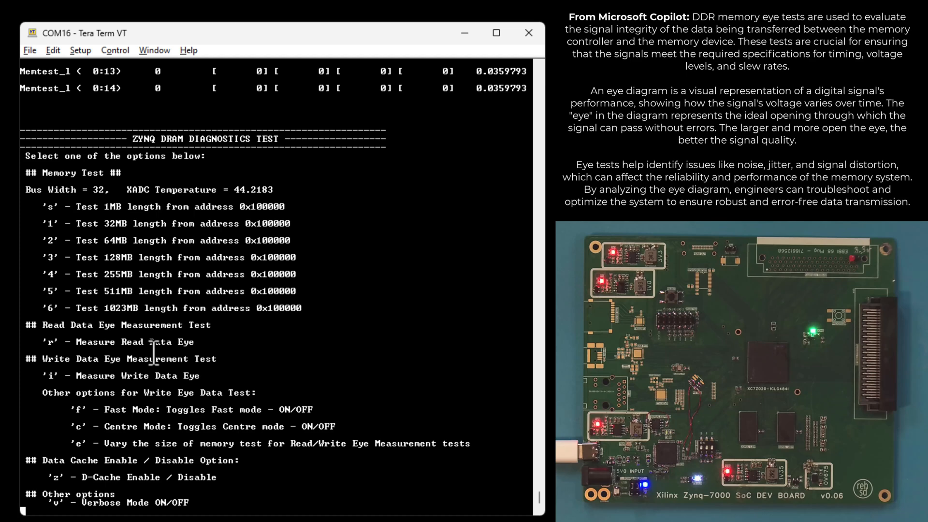
Run the read eye measurement with 'r', giving lane widths 75.00%, 75.00%, 78.12%, 68.75%
text(r)
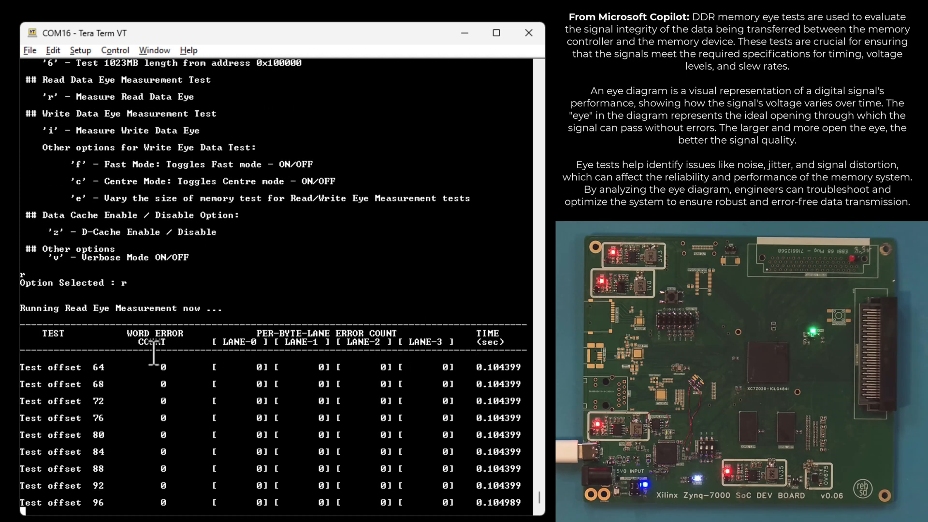
scroll(down, 3)
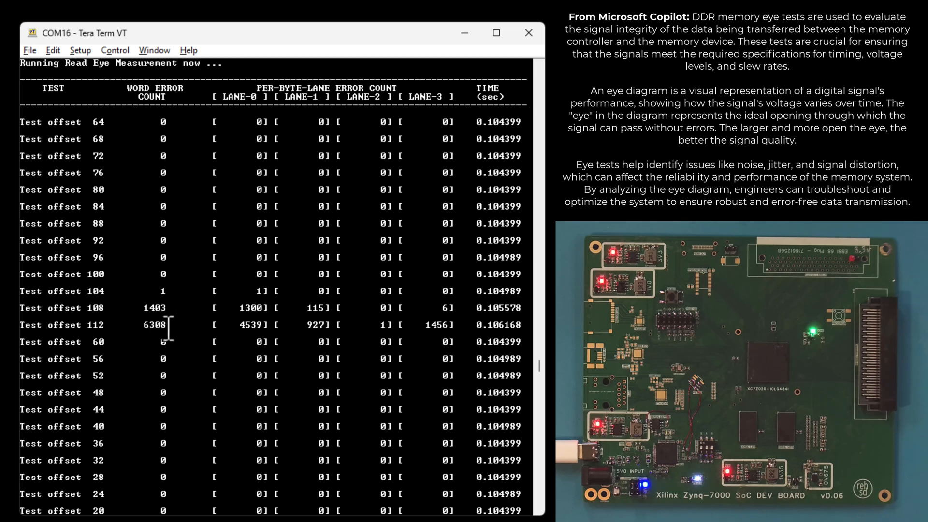
scroll(down, 3)
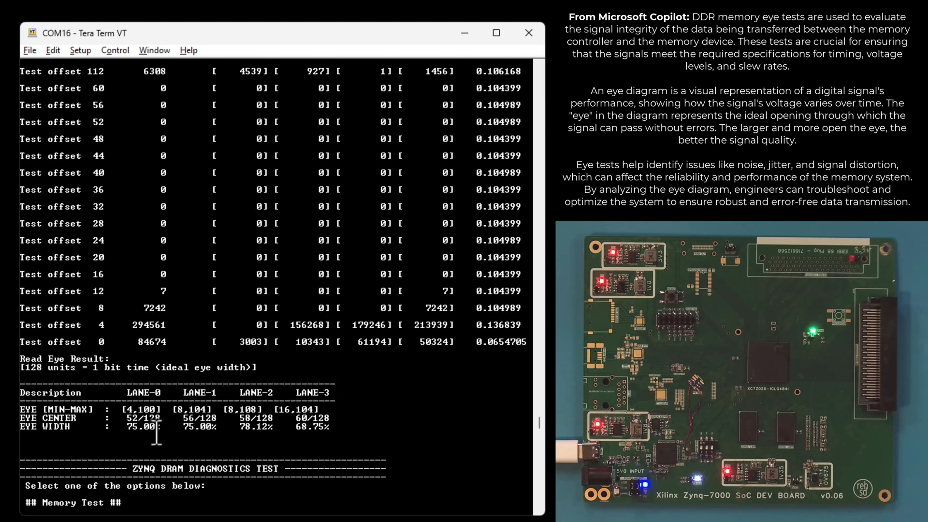
mouse_move(204, 421)
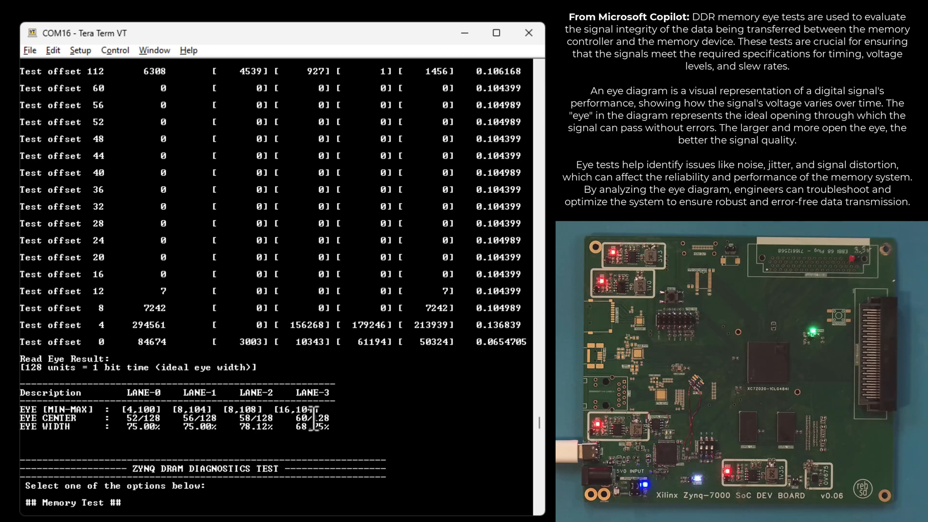
mouse_move(279, 432)
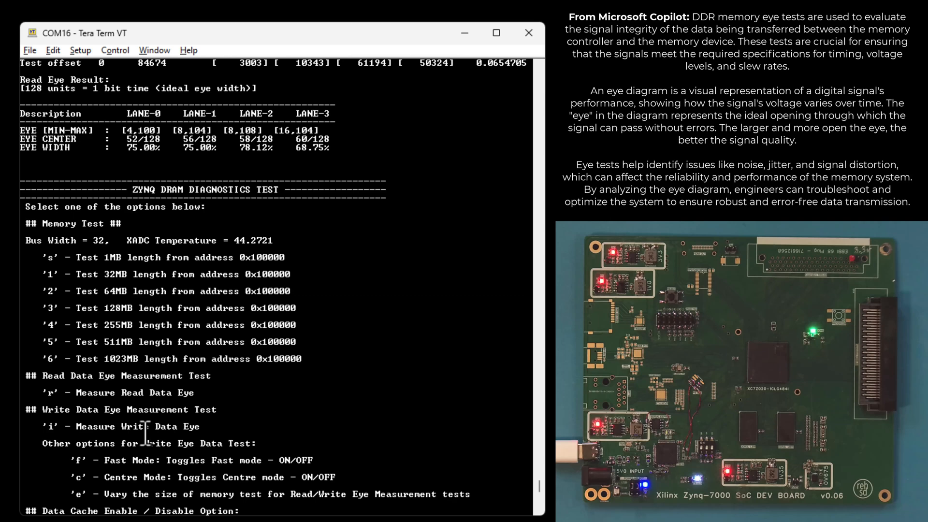
Run the write eye measurement with 'i' twice, giving lane widths 78.12%, 75.00%, 81.25%, 71.88%
text(i)
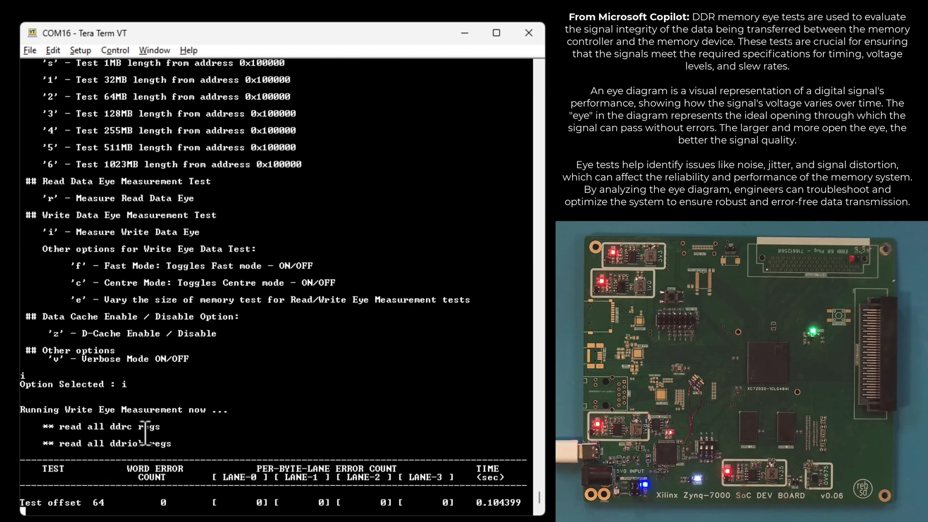
scroll(down, 3)
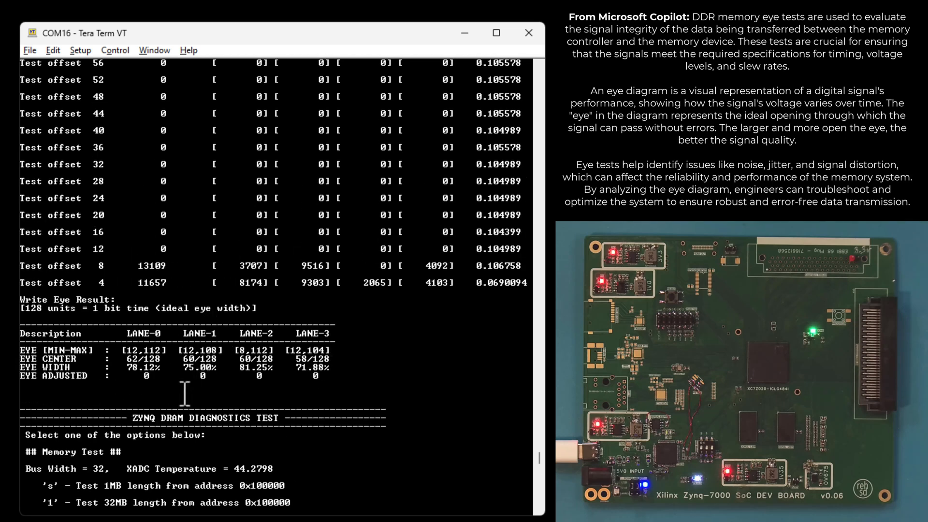
scroll(down, 3)
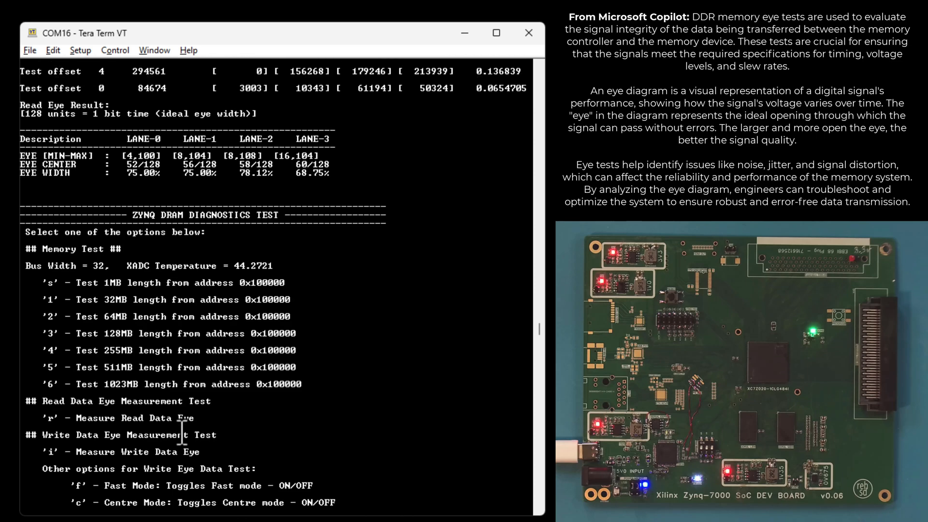
mouse_move(317, 169)
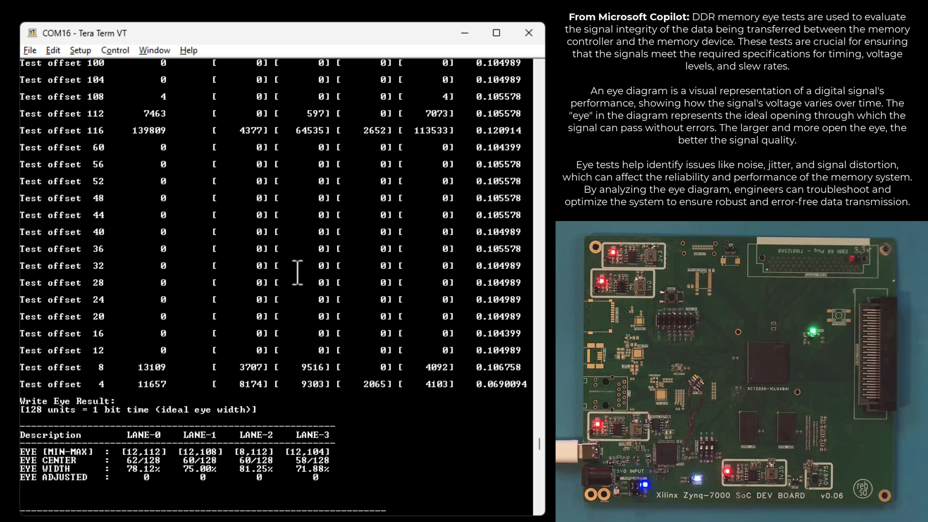
scroll(down, 3)
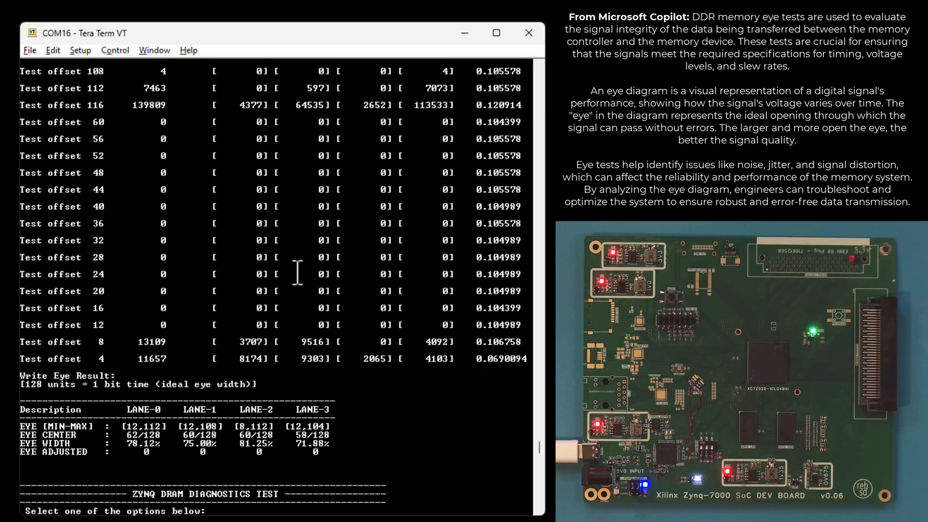
scroll(down, 3)
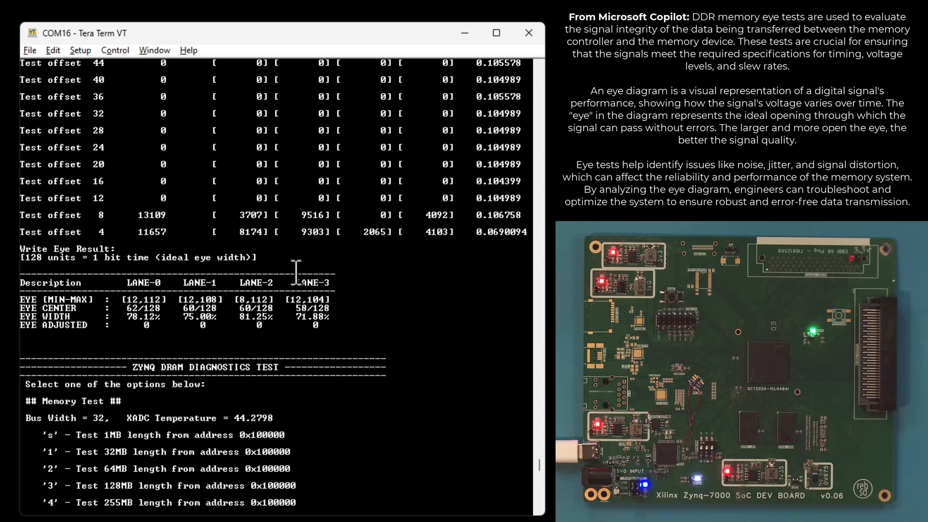
scroll(down, 3)
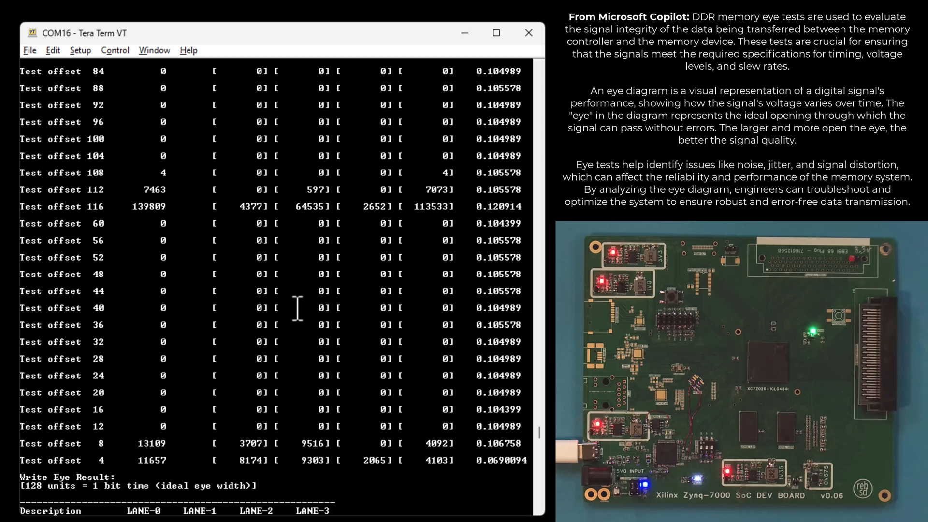
text(i)
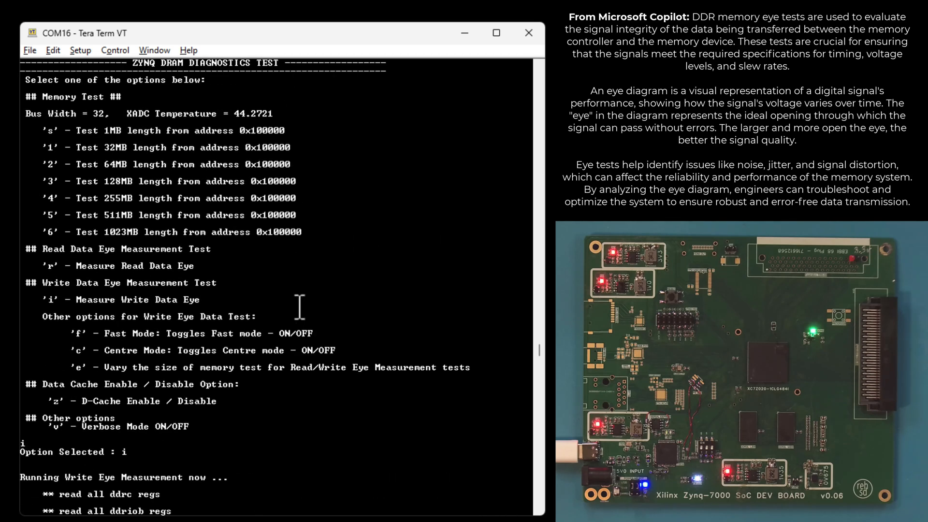
mouse_move(104, 354)
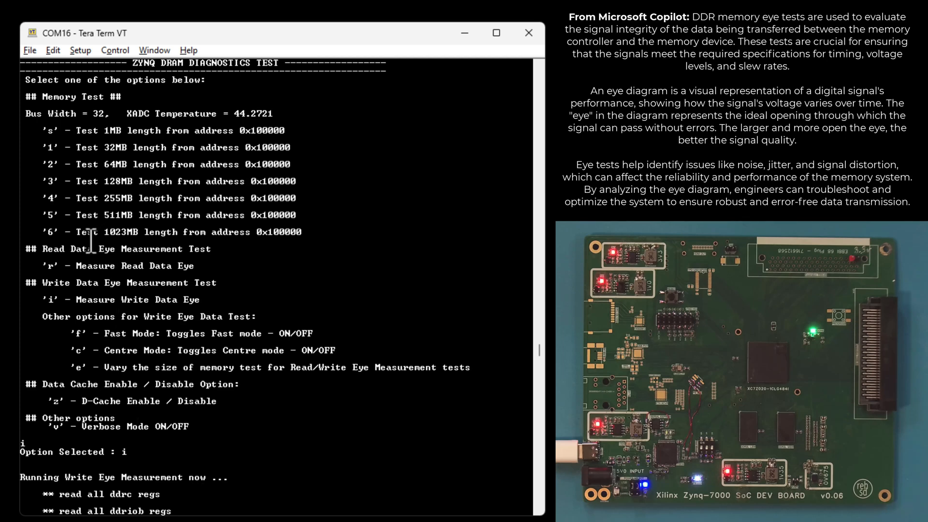
scroll(down, 3)
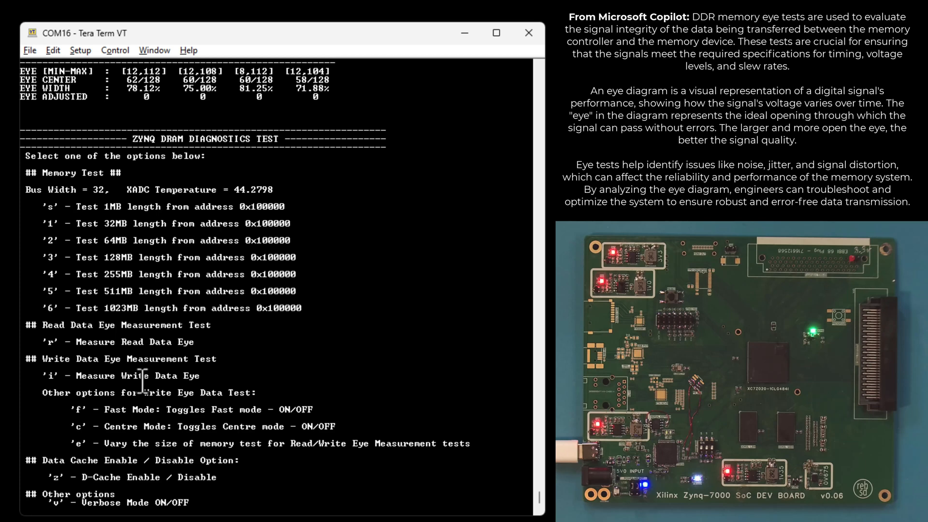
Start the full 1023MB memory test with '6' and let all Memtest rows finish with zero errors
text(6)
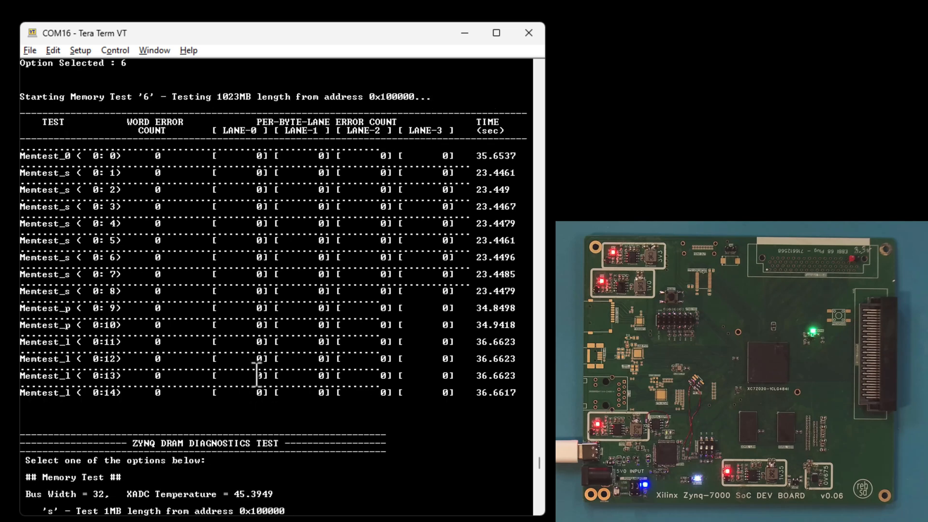
mouse_move(426, 204)
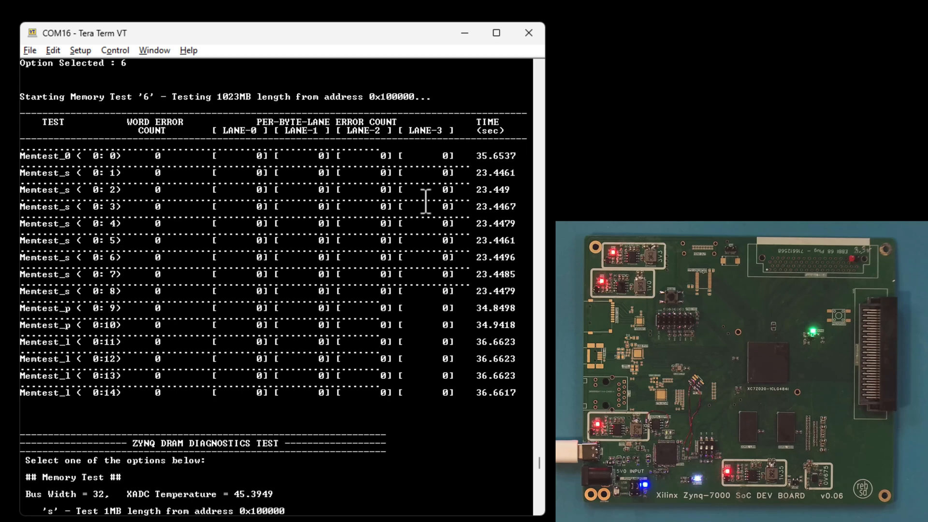
mouse_move(276, 213)
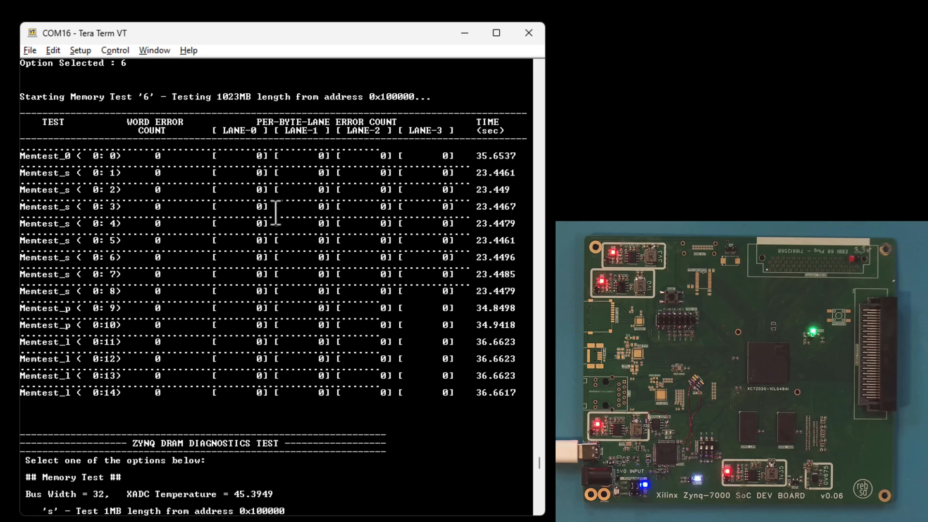
mouse_move(253, 307)
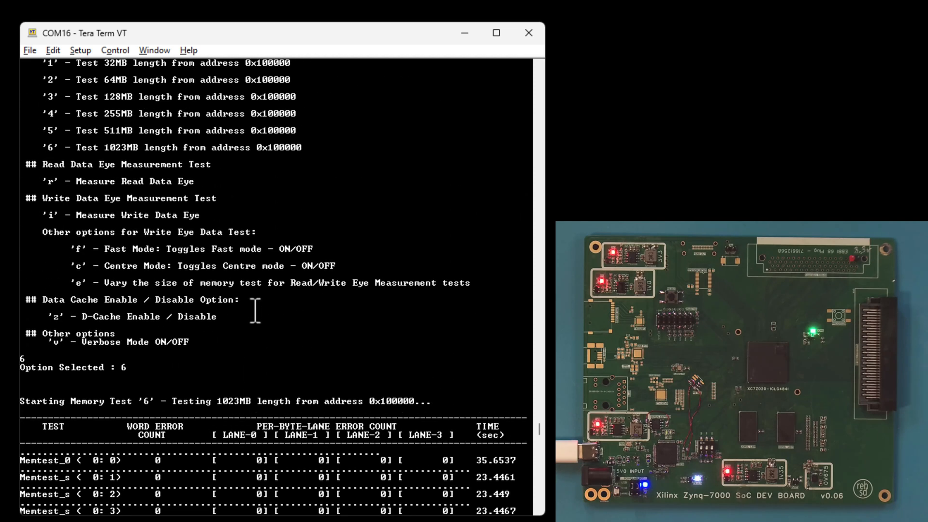
mouse_move(143, 165)
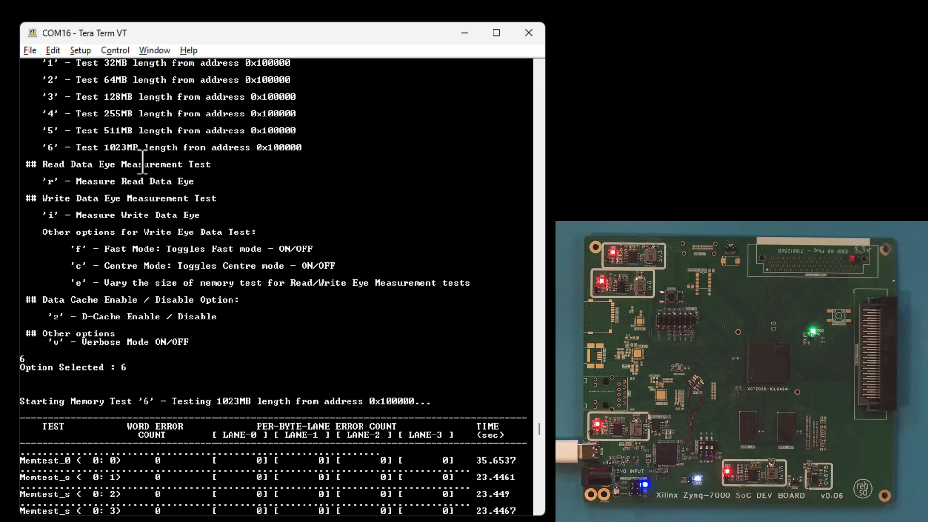
mouse_move(228, 164)
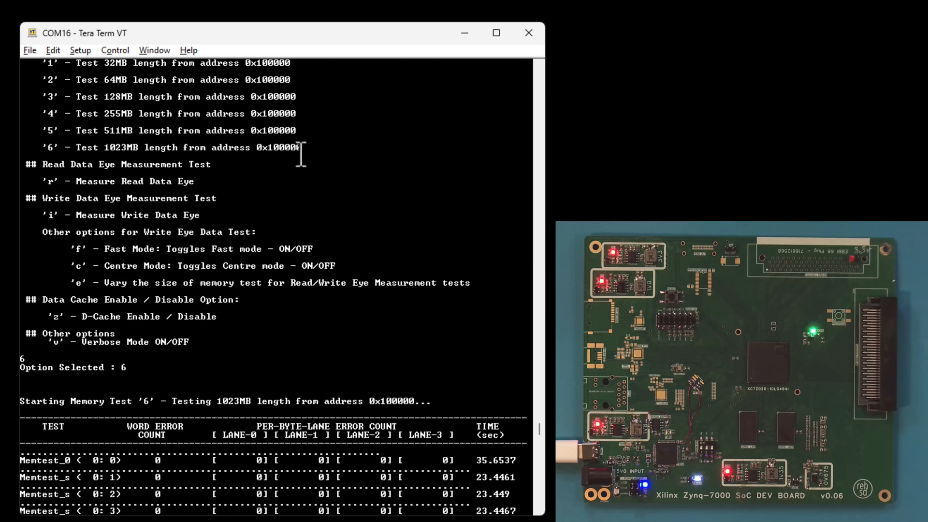
scroll(down, 3)
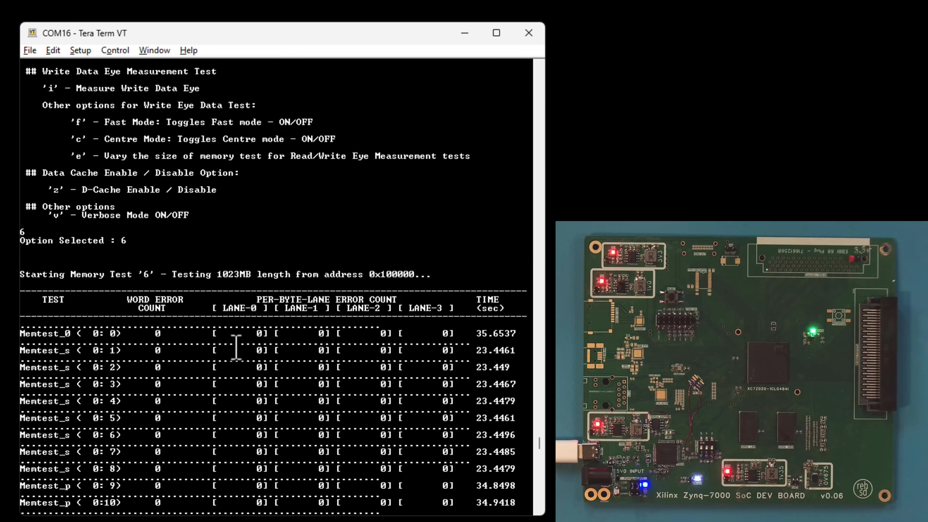
scroll(down, 3)
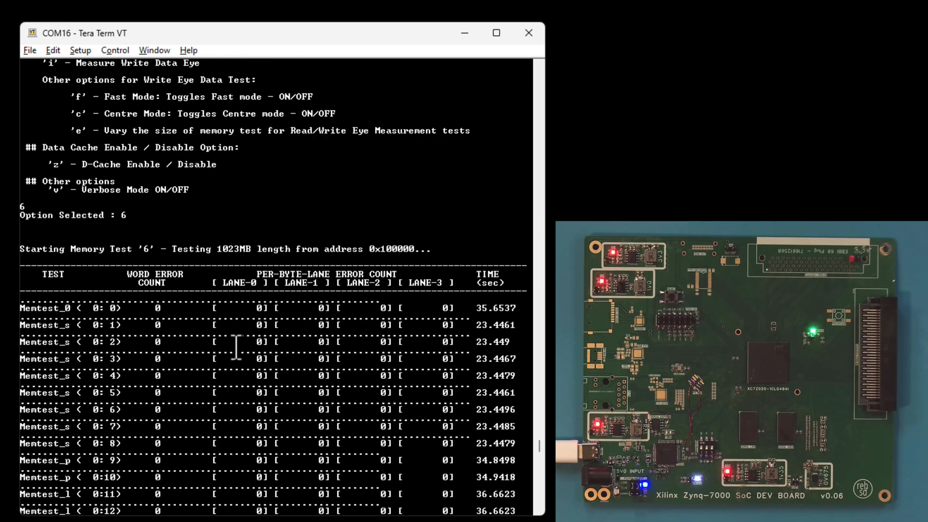
scroll(down, 3)
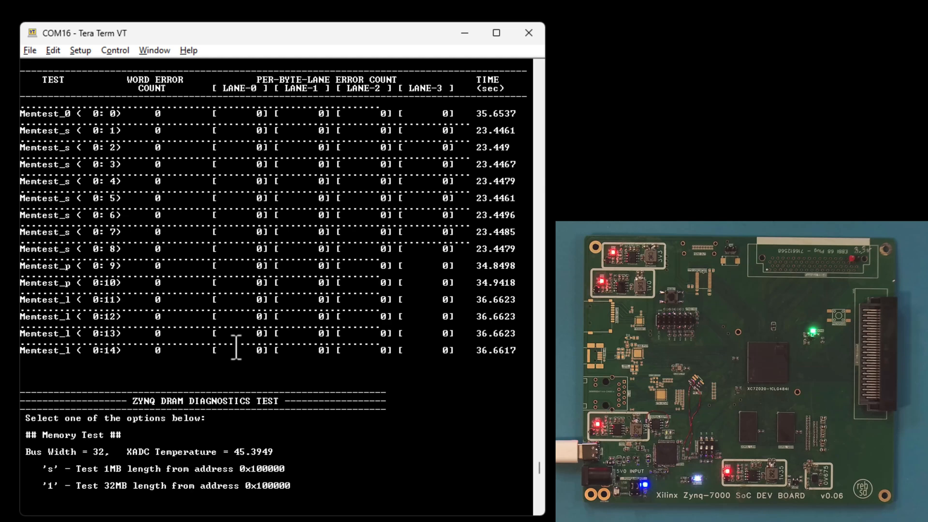
scroll(down, 3)
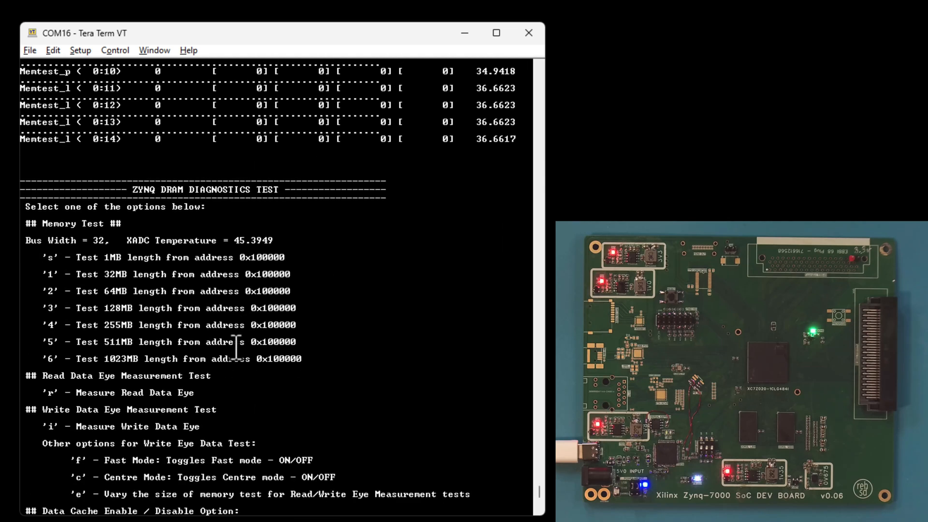
scroll(down, 3)
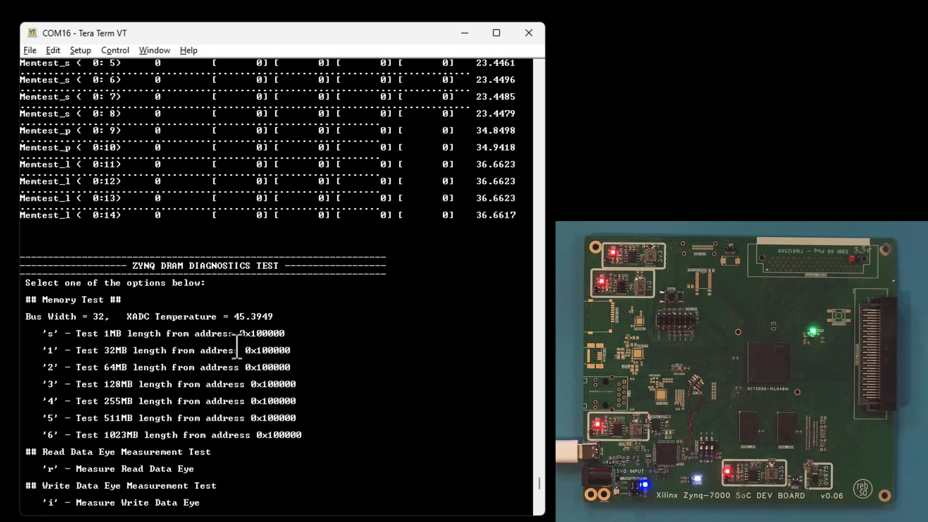
text(6)
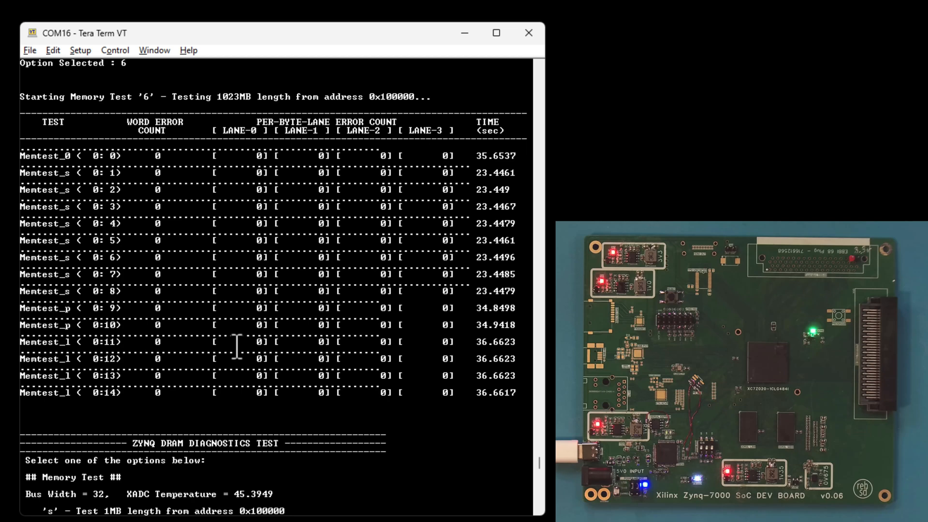
scroll(down, 3)
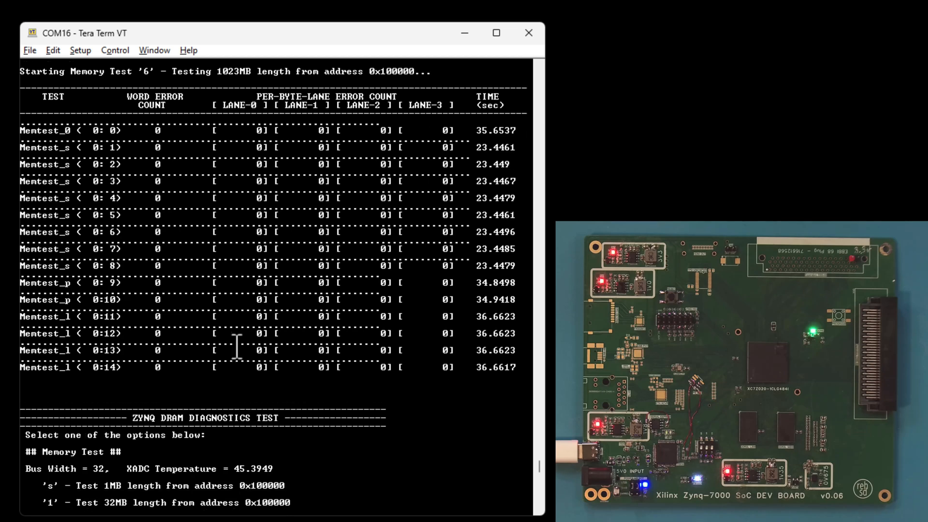
scroll(down, 3)
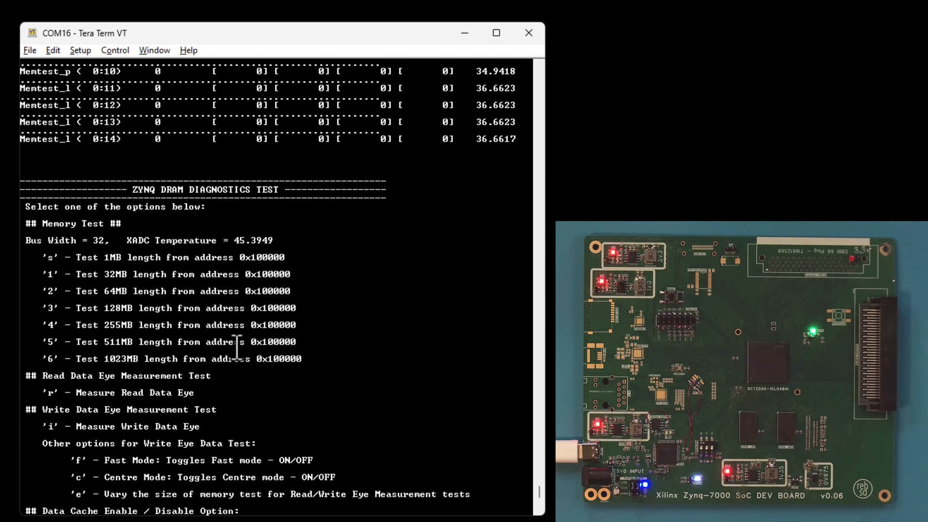
Scroll through the Tera Term output to review the read and write eye width and centre results per lane
scroll(down, 3)
text(r)
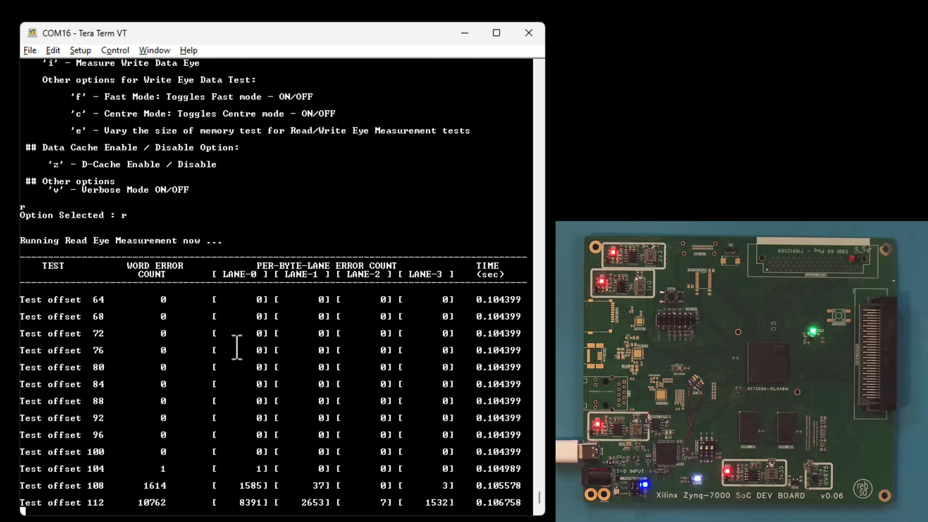
scroll(down, 3)
text(i)
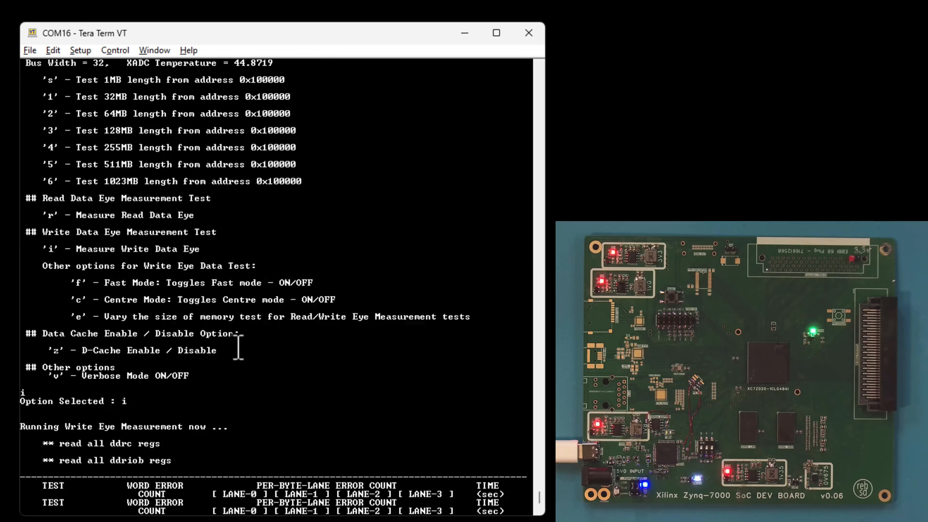
scroll(down, 3)
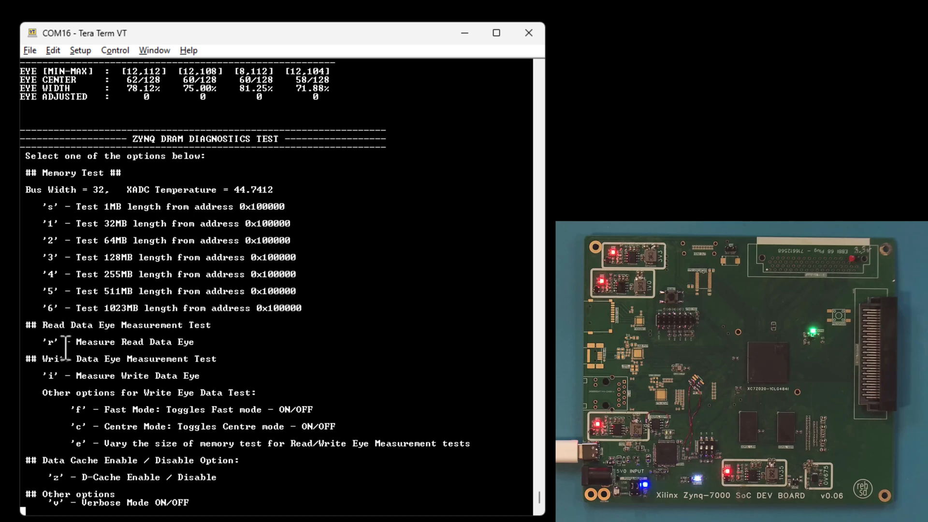
mouse_move(229, 352)
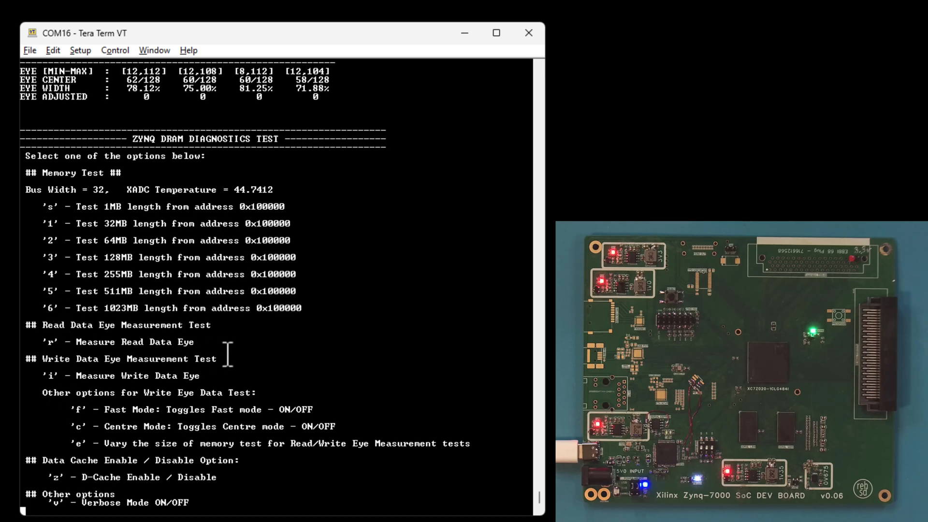
text(i)
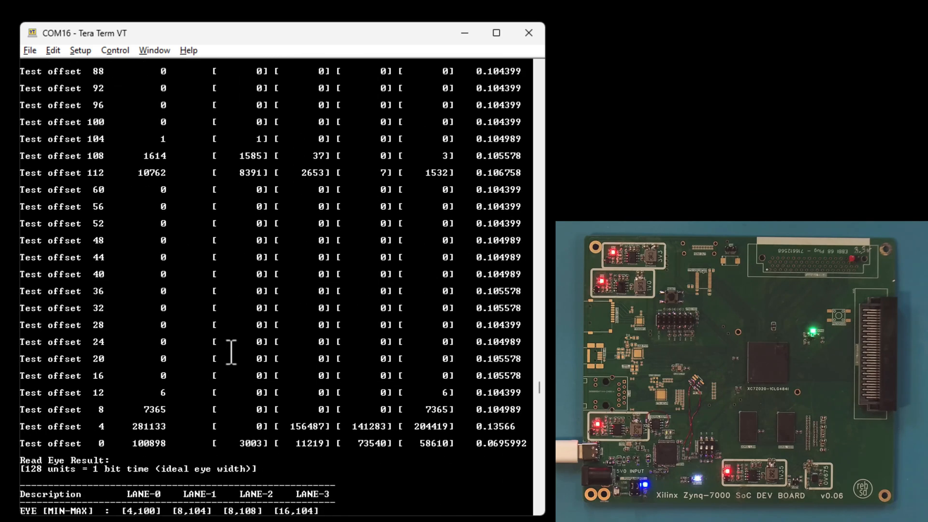
scroll(down, 3)
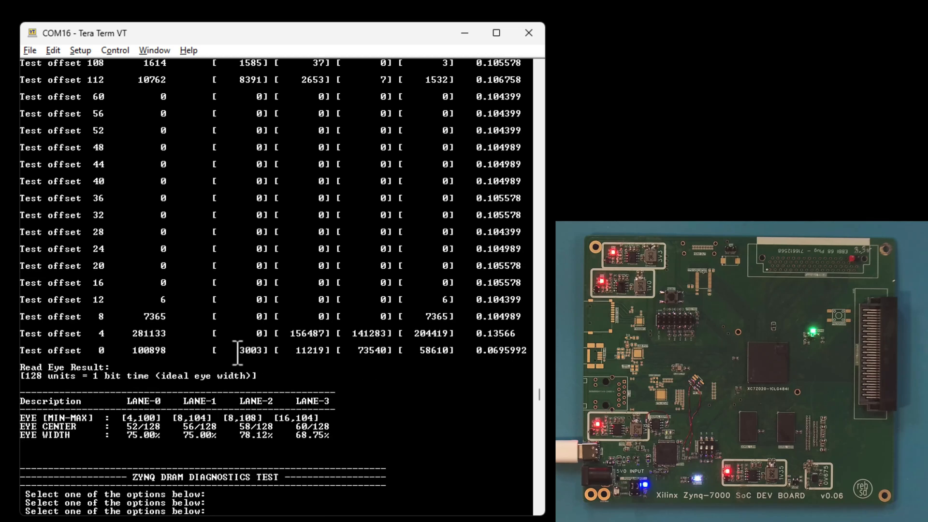
scroll(down, 3)
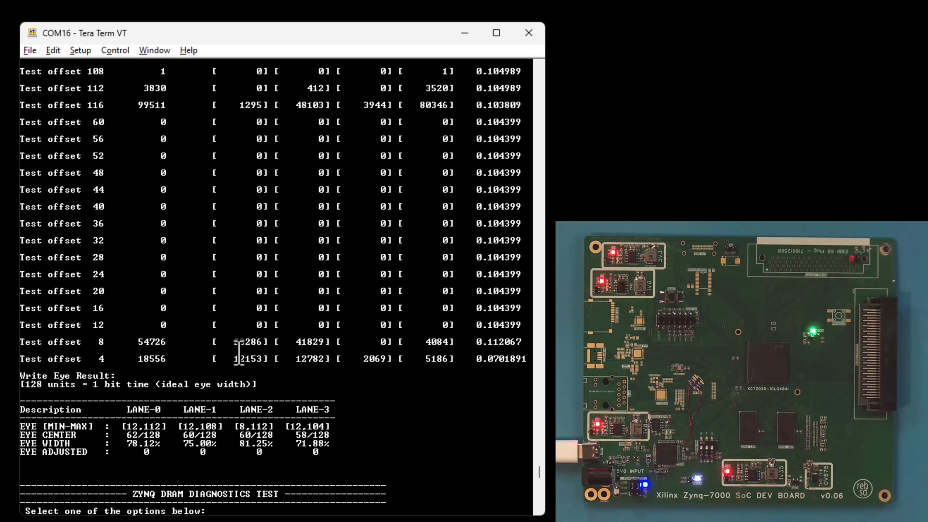
scroll(down, 3)
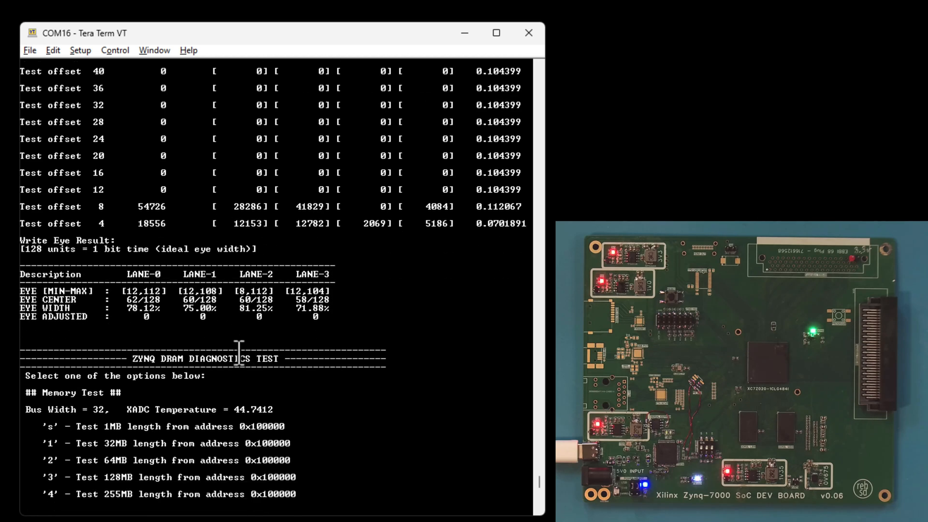
scroll(down, 3)
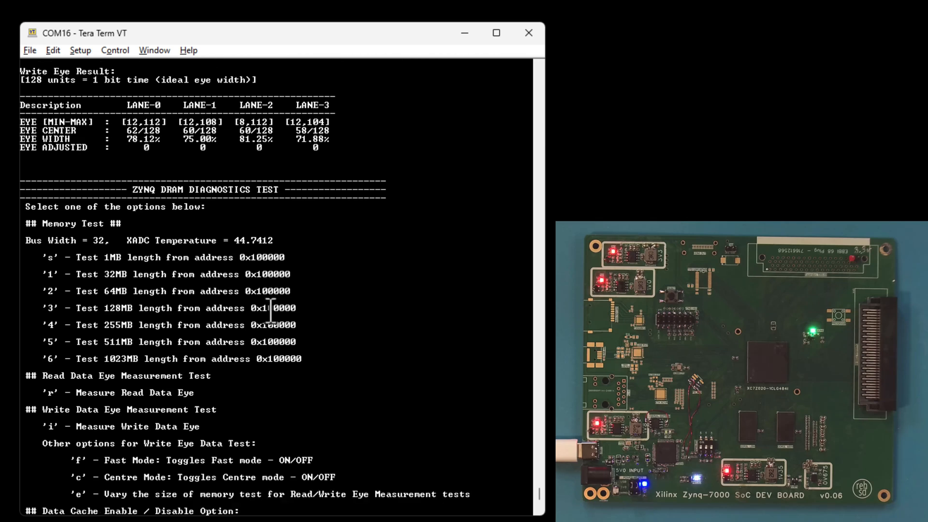
scroll(down, 3)
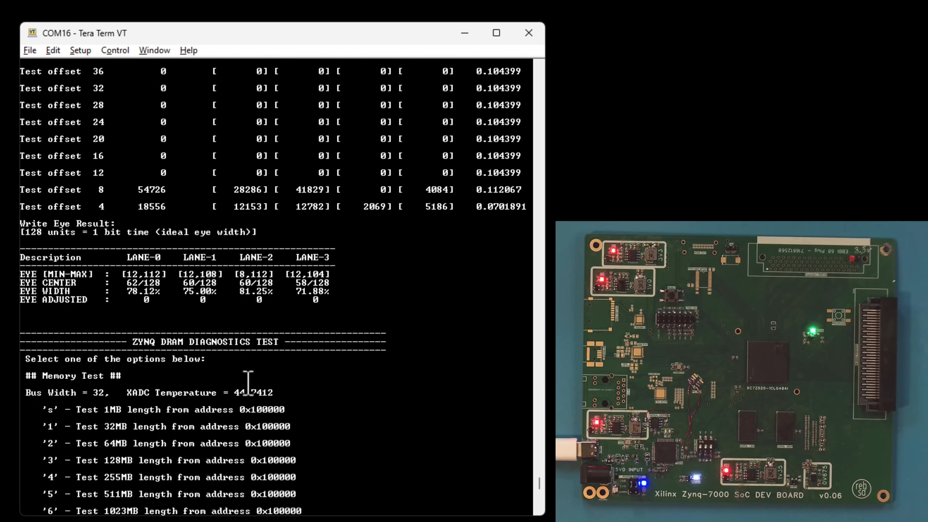
scroll(down, 3)
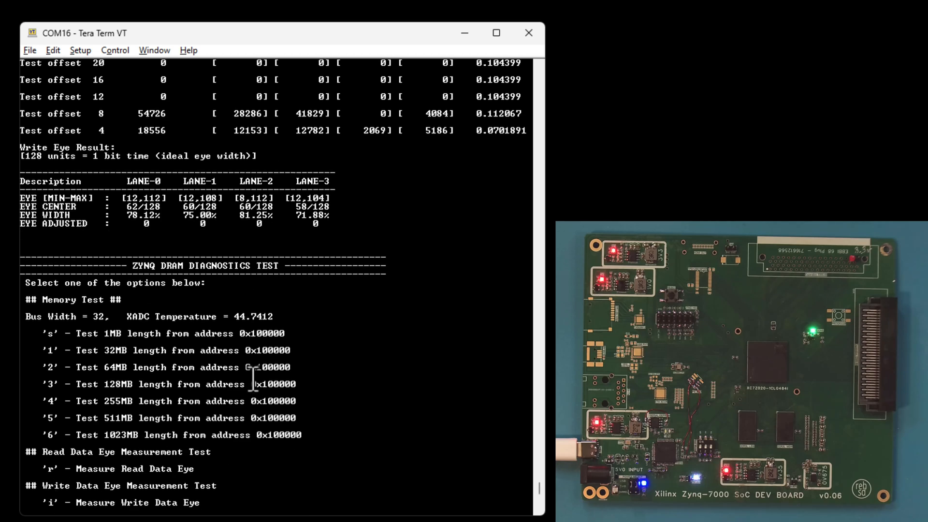
scroll(down, 3)
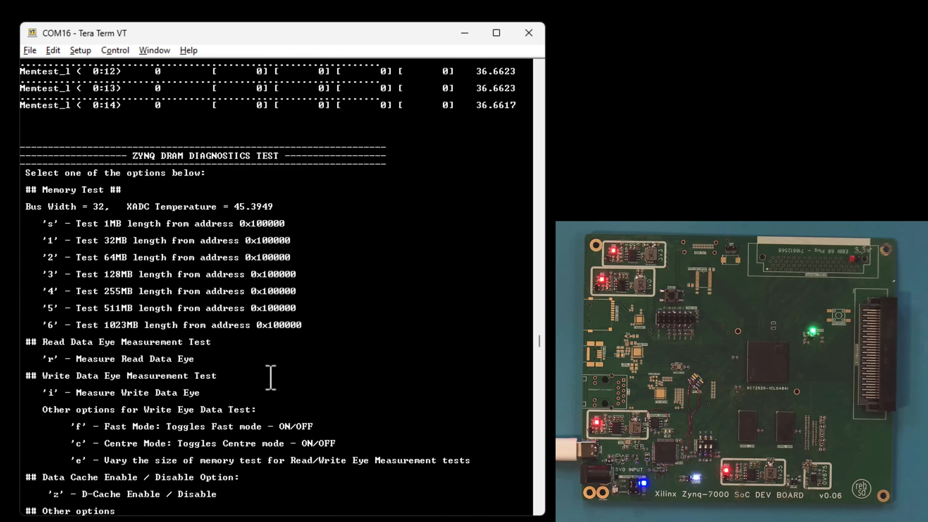
text(6)
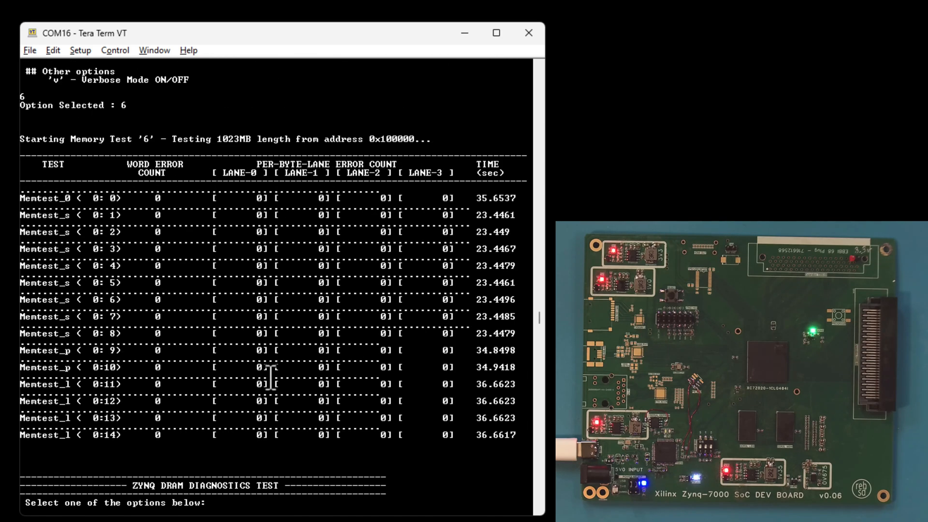